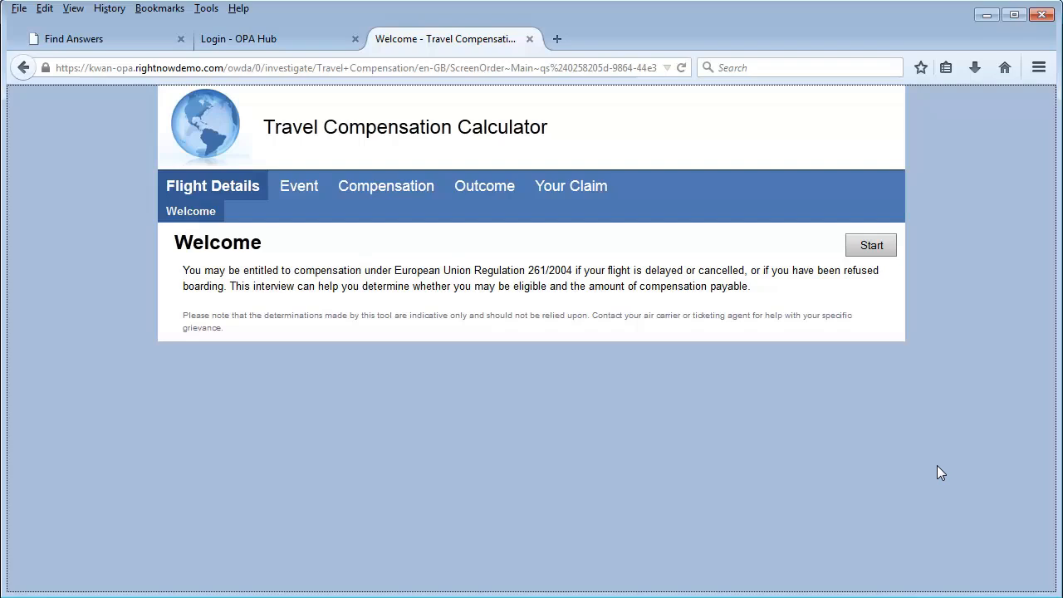
mouse_move(829, 471)
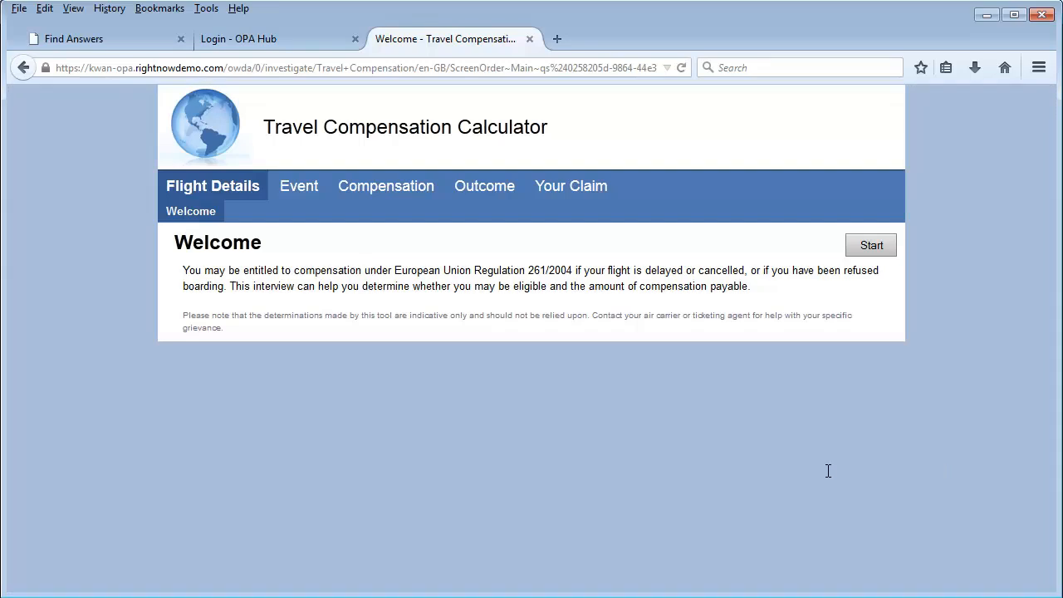
mouse_move(941, 472)
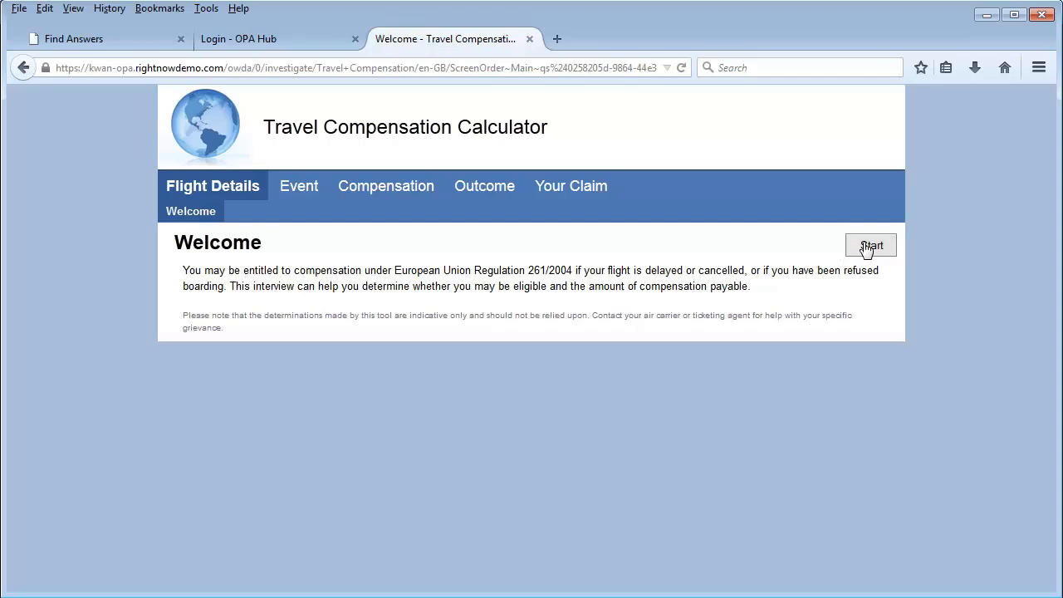
Step: Start the interview, accept the itinerary and report the flight as cancelled
click(871, 246)
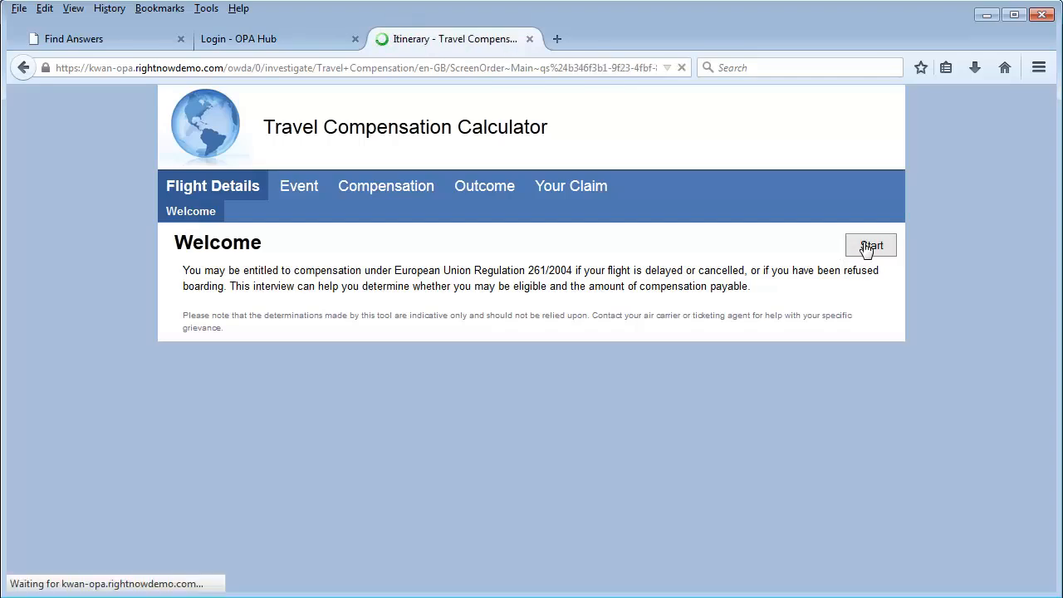
click(870, 246)
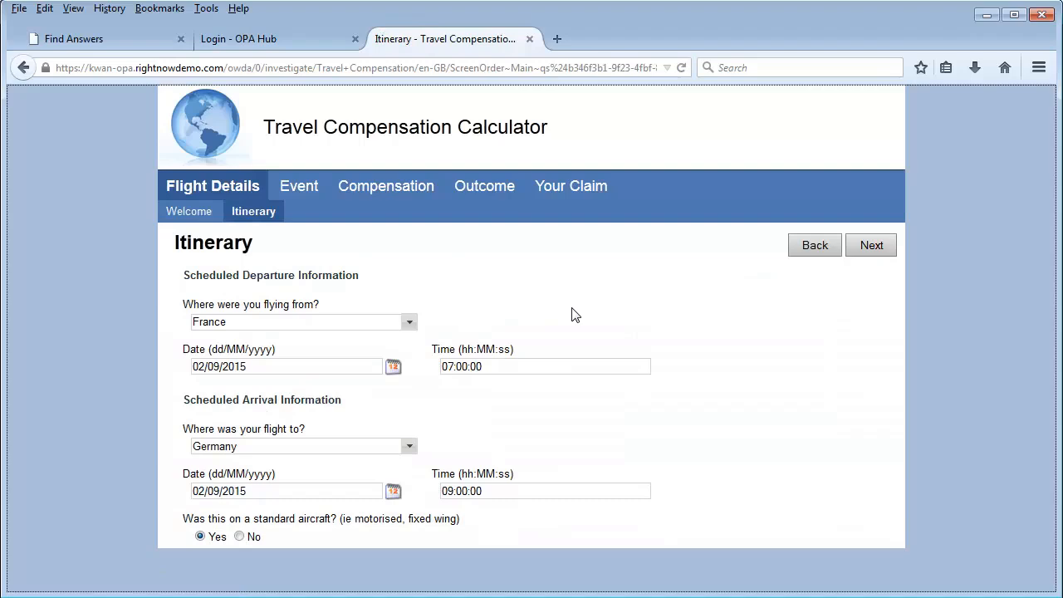
mouse_move(848, 296)
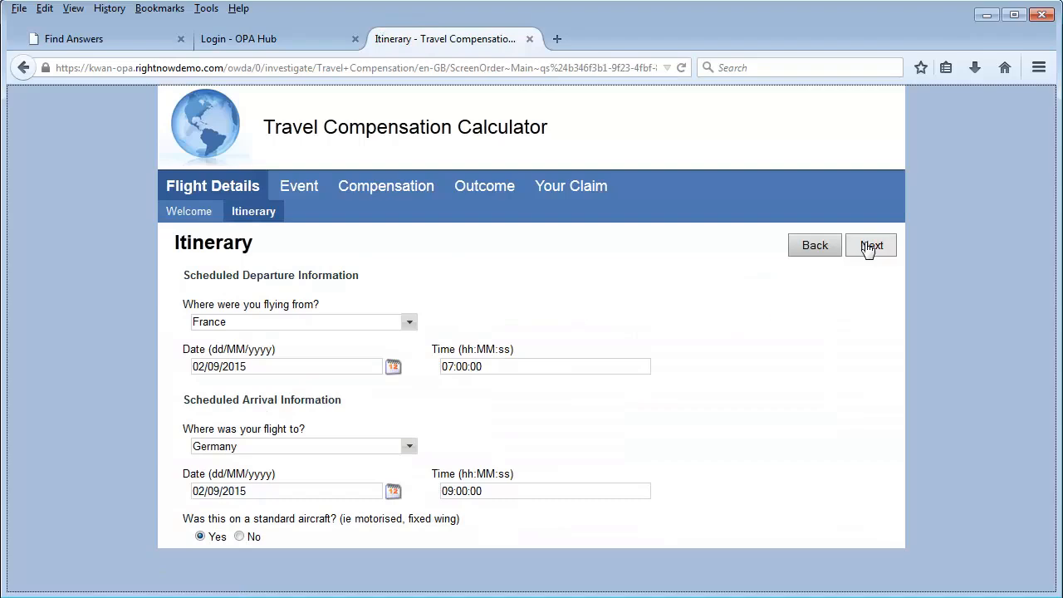
click(871, 245)
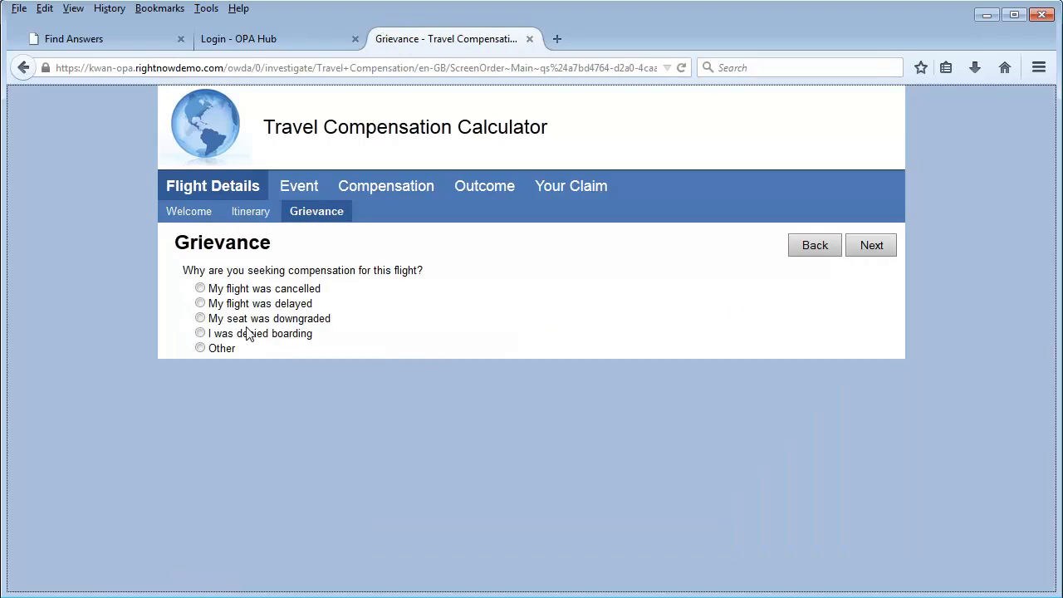
click(200, 288)
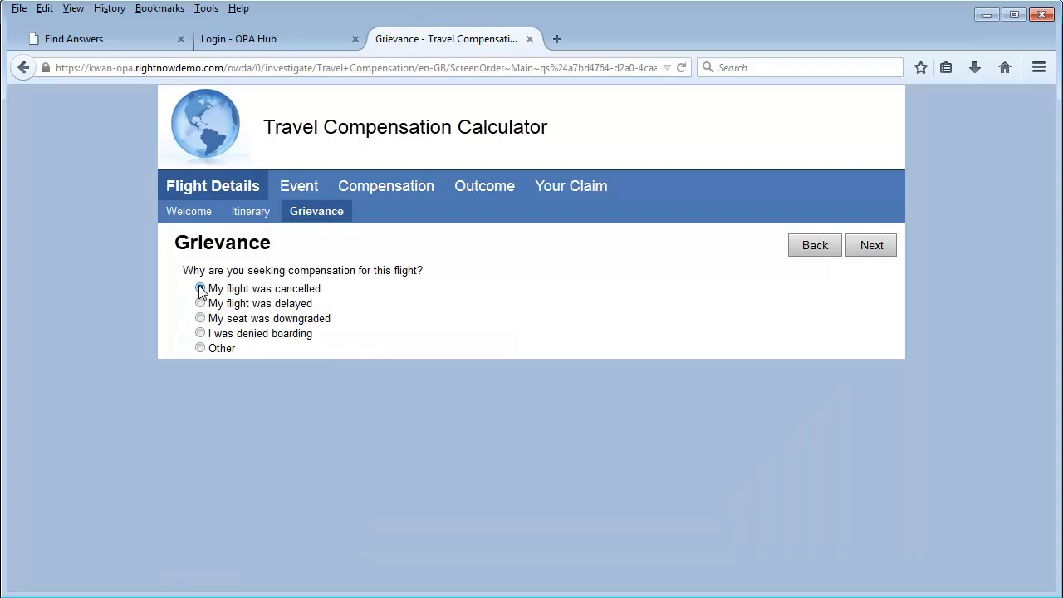
click(871, 245)
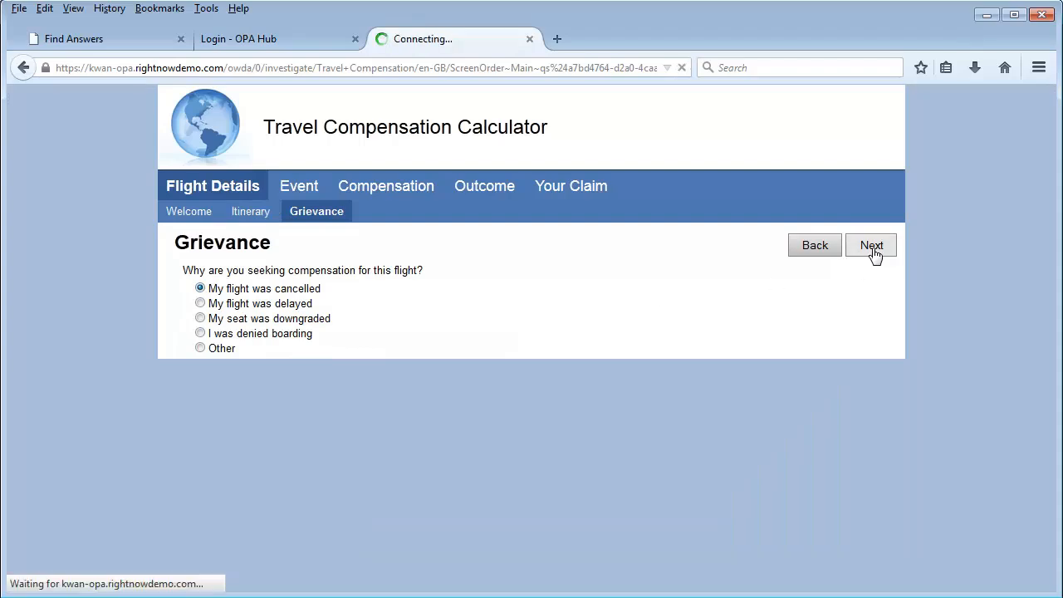
Step: Answer No to rerouting and accept the cancellation notice date, reaching €250.00 entitlement
click(872, 245)
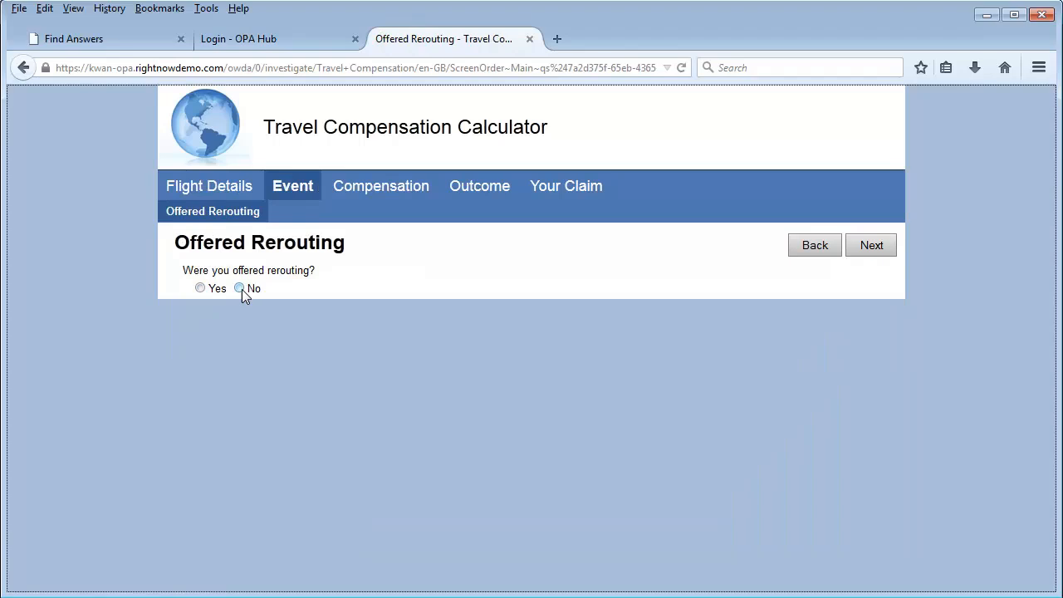
click(239, 289)
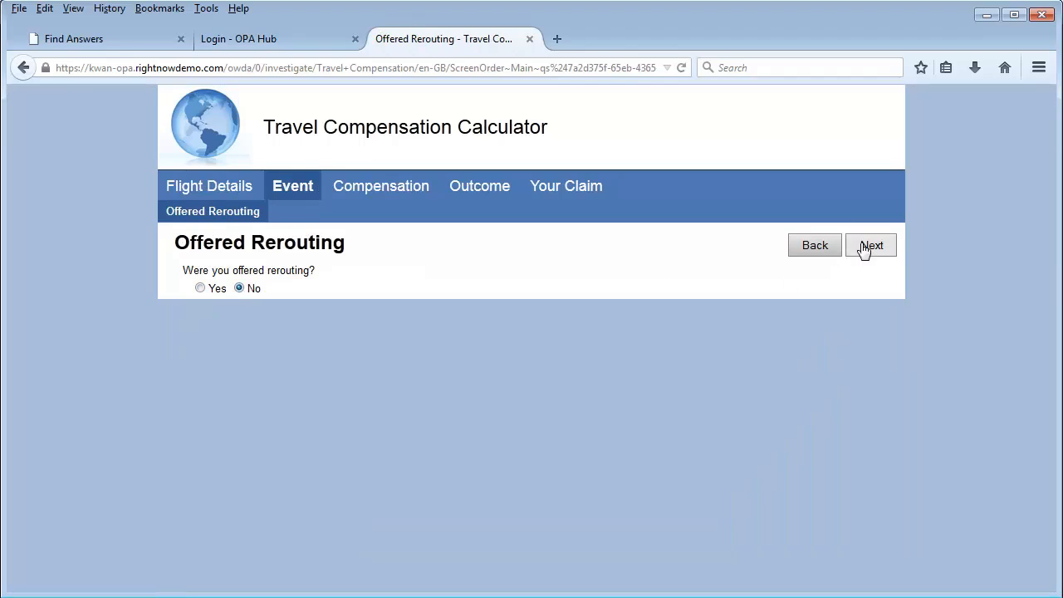
click(871, 245)
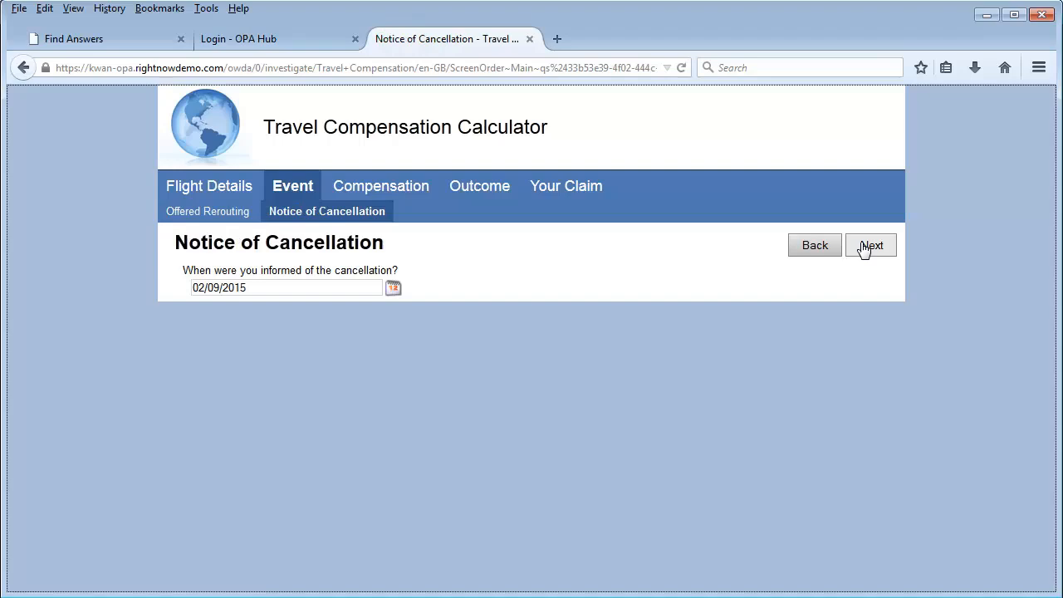
mouse_move(862, 253)
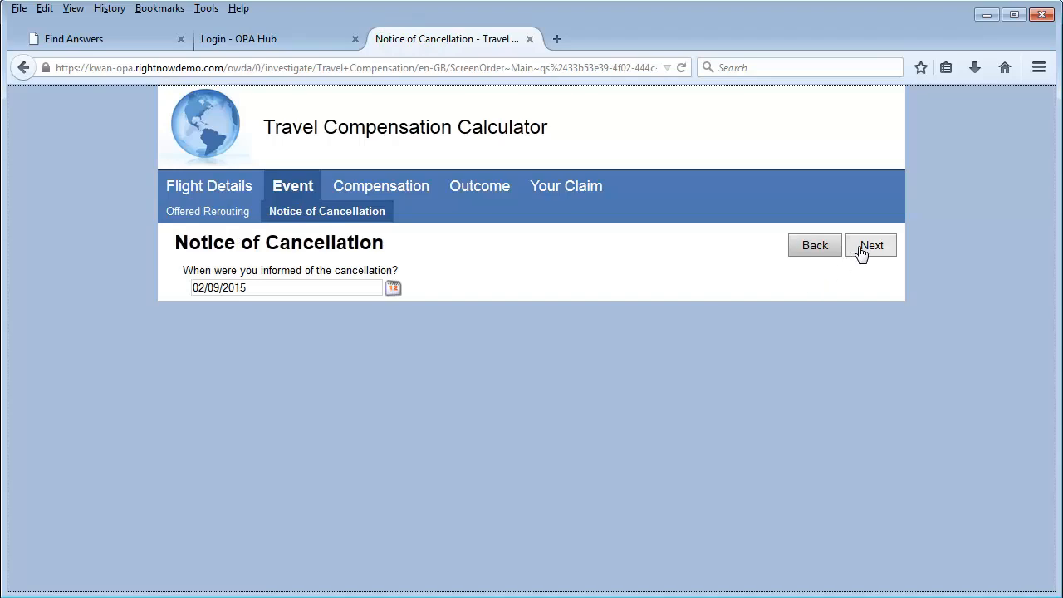
click(871, 245)
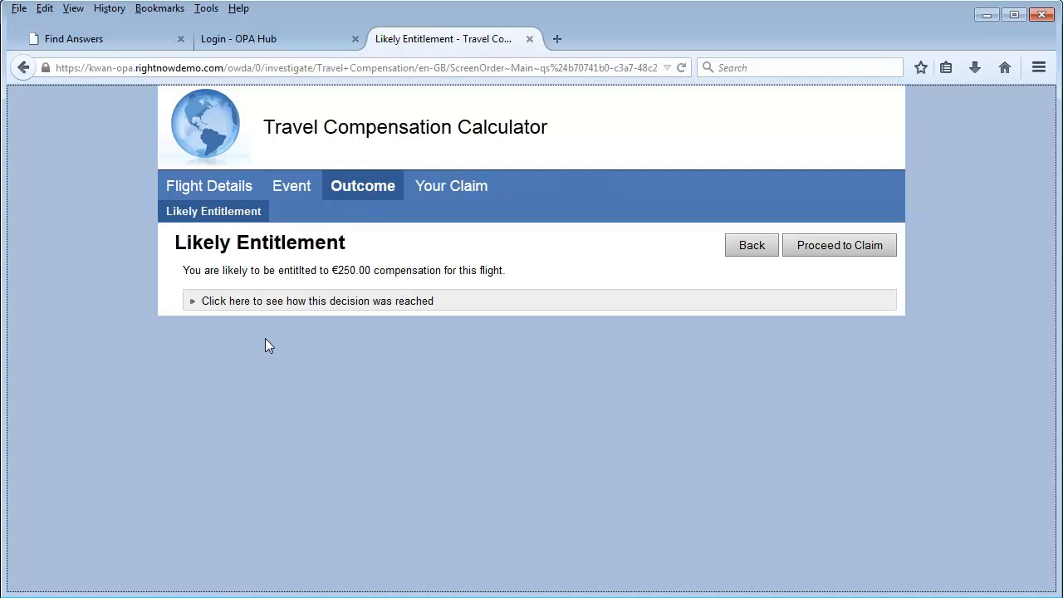
Step: Expand the compensation, Article 5 and amount reasoning for the €250.00 decision, then proceed
click(318, 301)
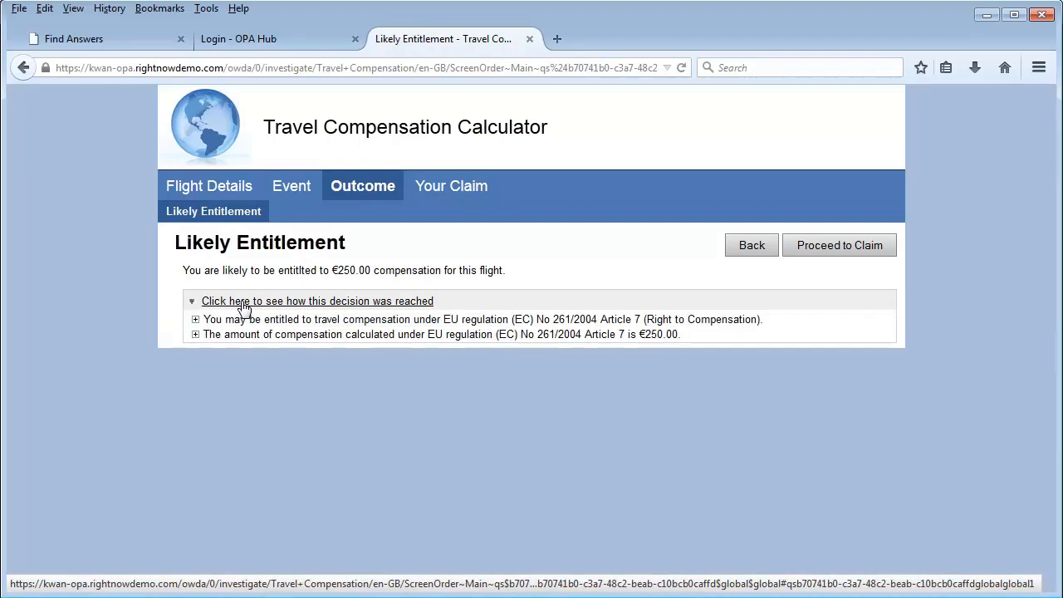
click(196, 319)
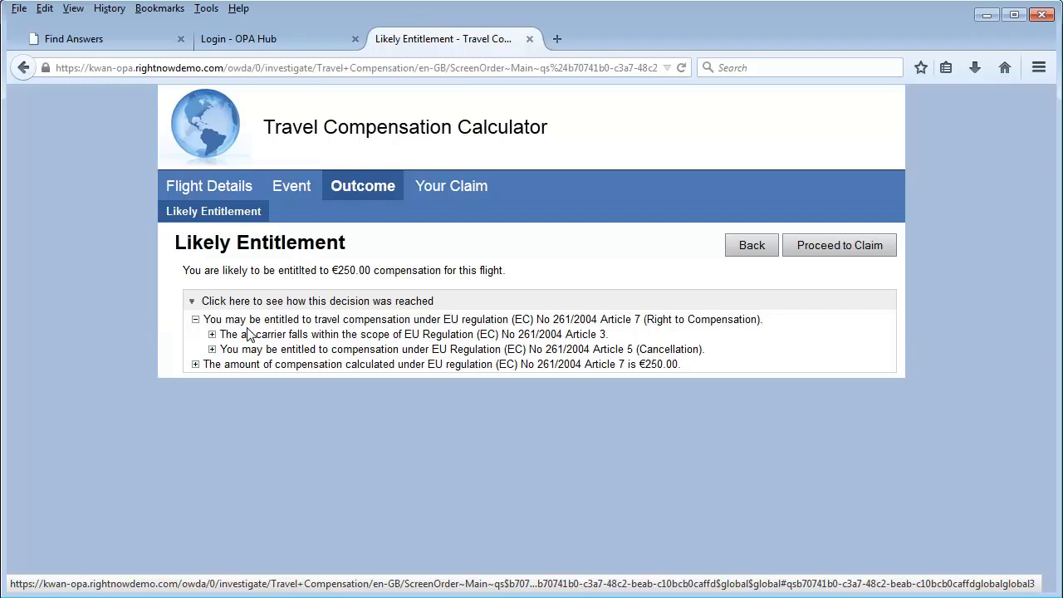
click(212, 349)
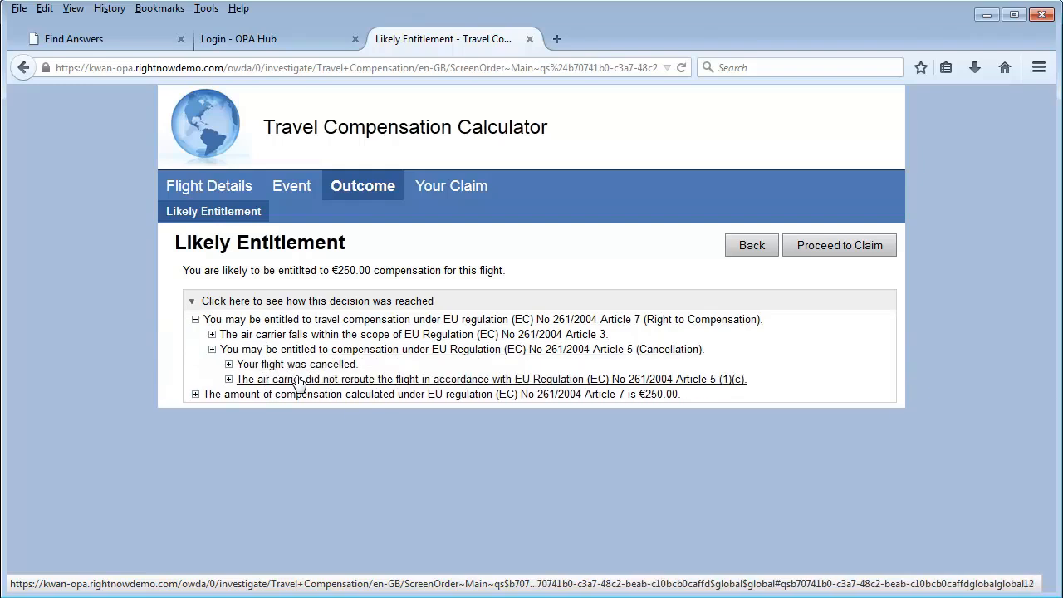
click(196, 393)
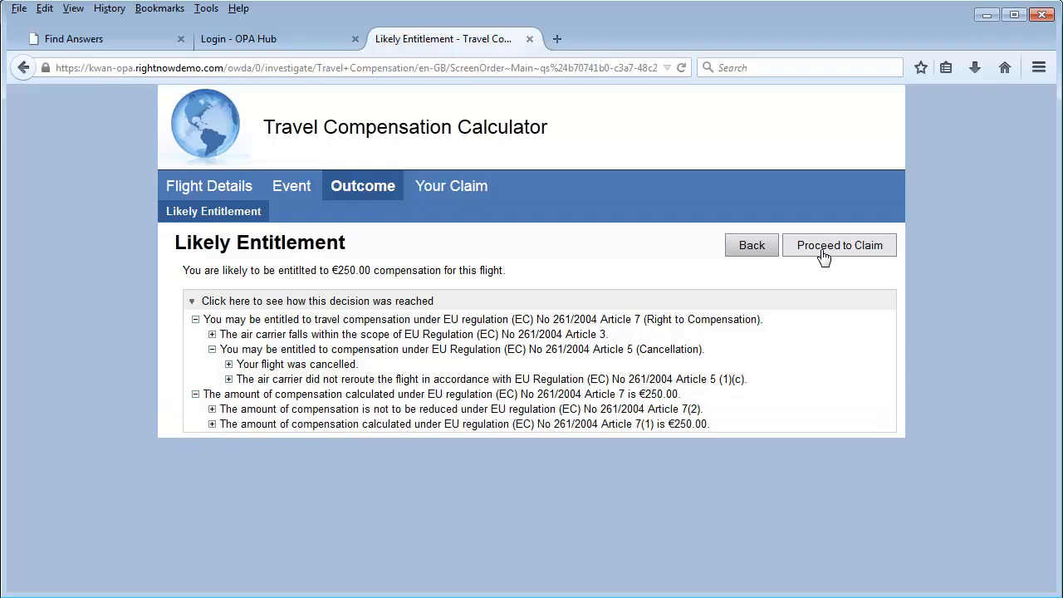
click(838, 245)
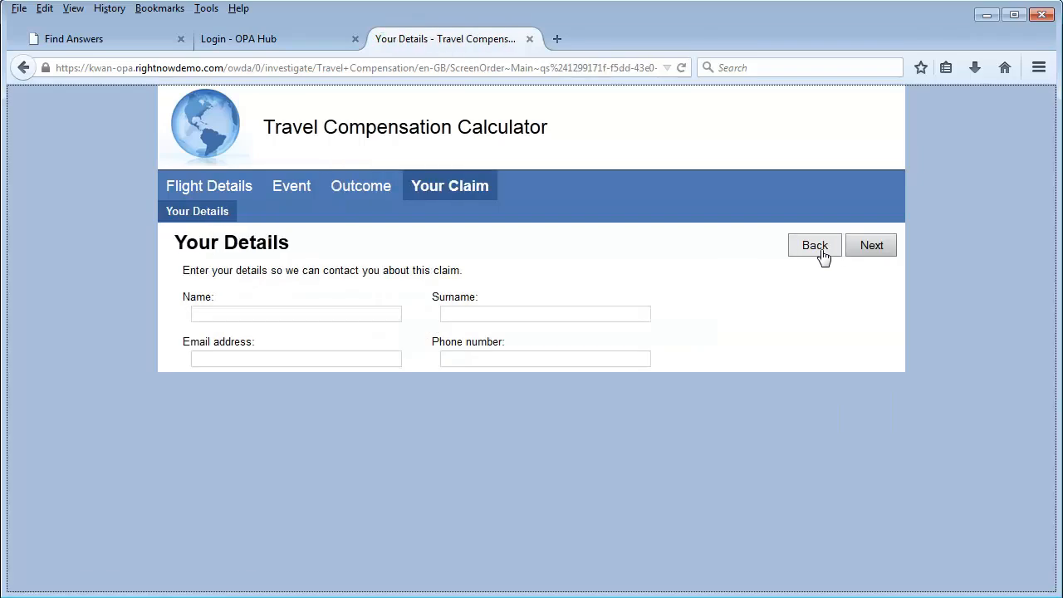
click(295, 314)
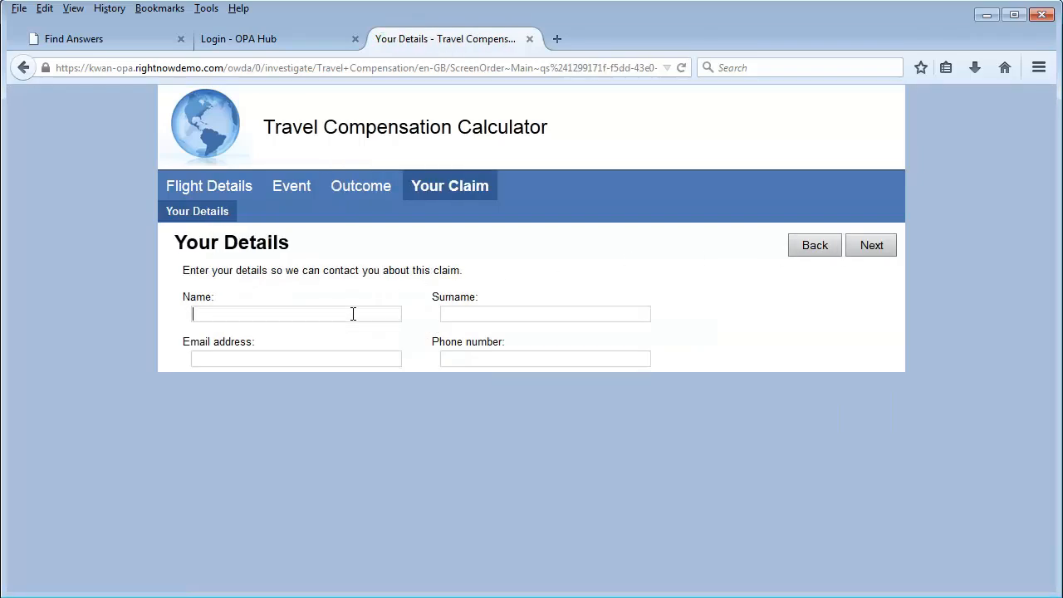
text(John)
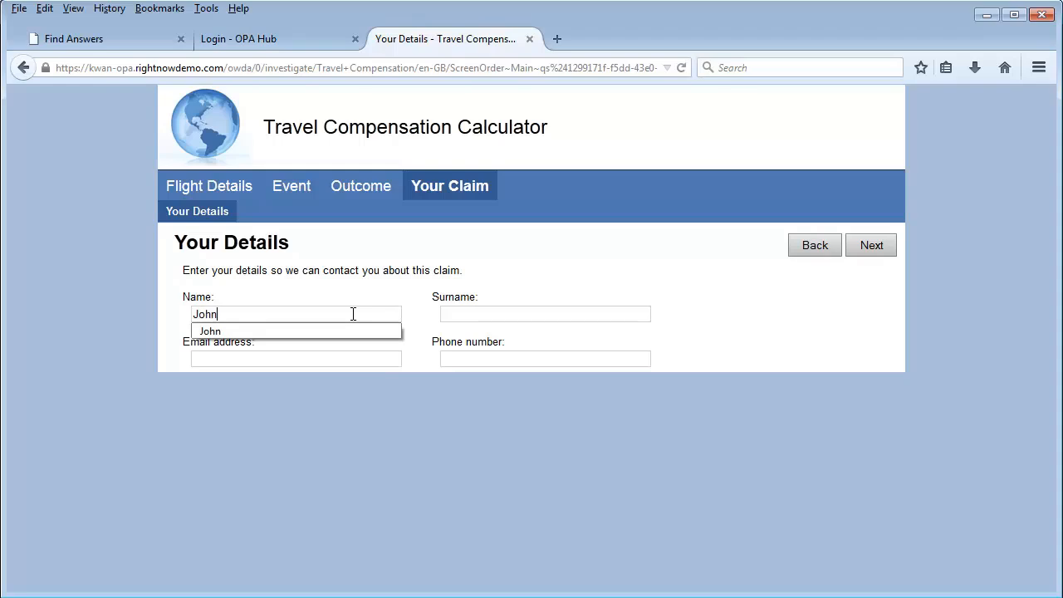
text(Citi)
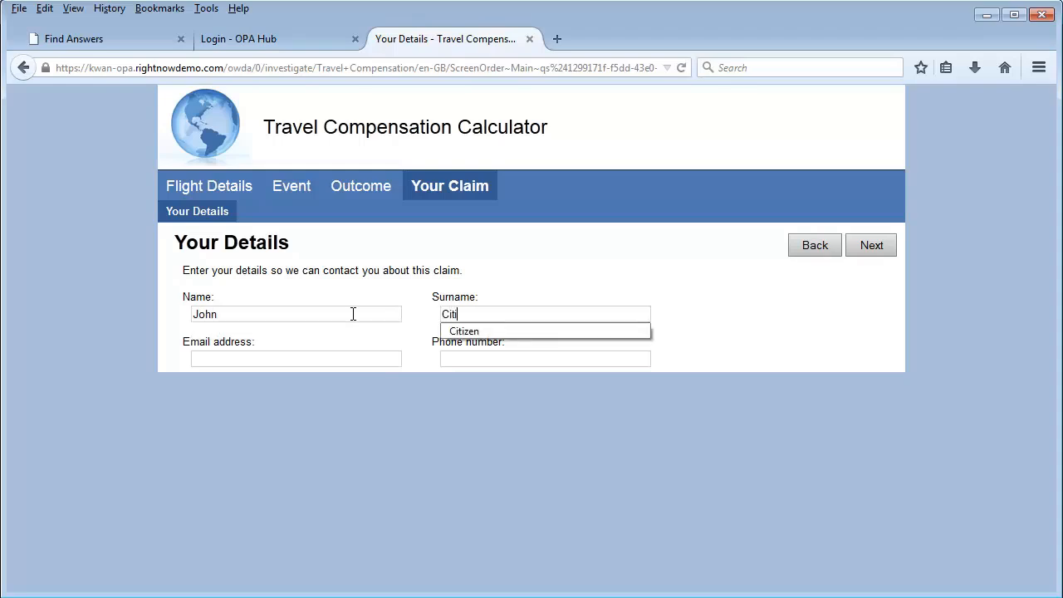
click(466, 330)
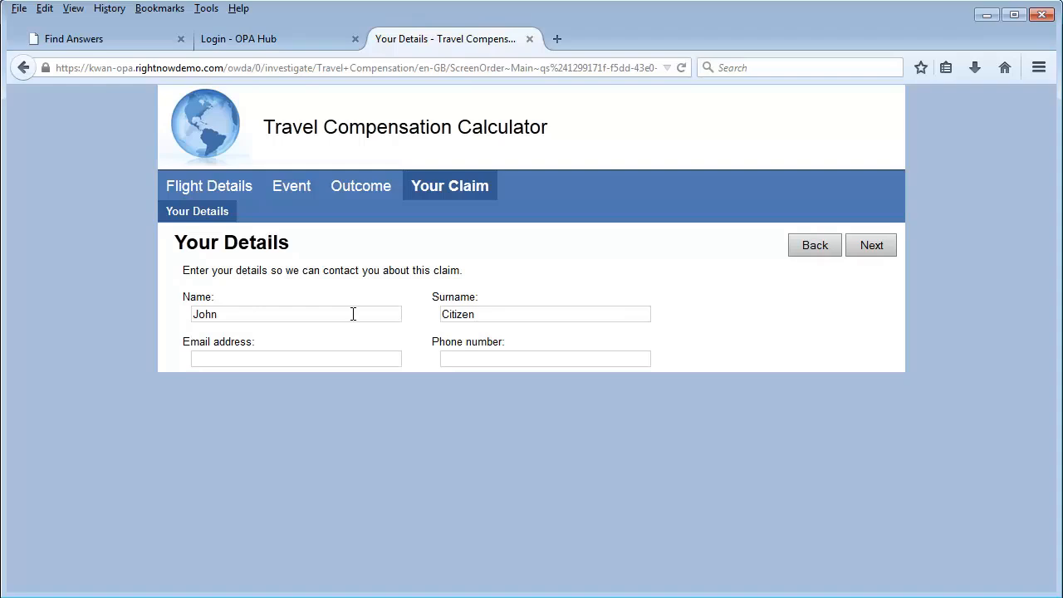
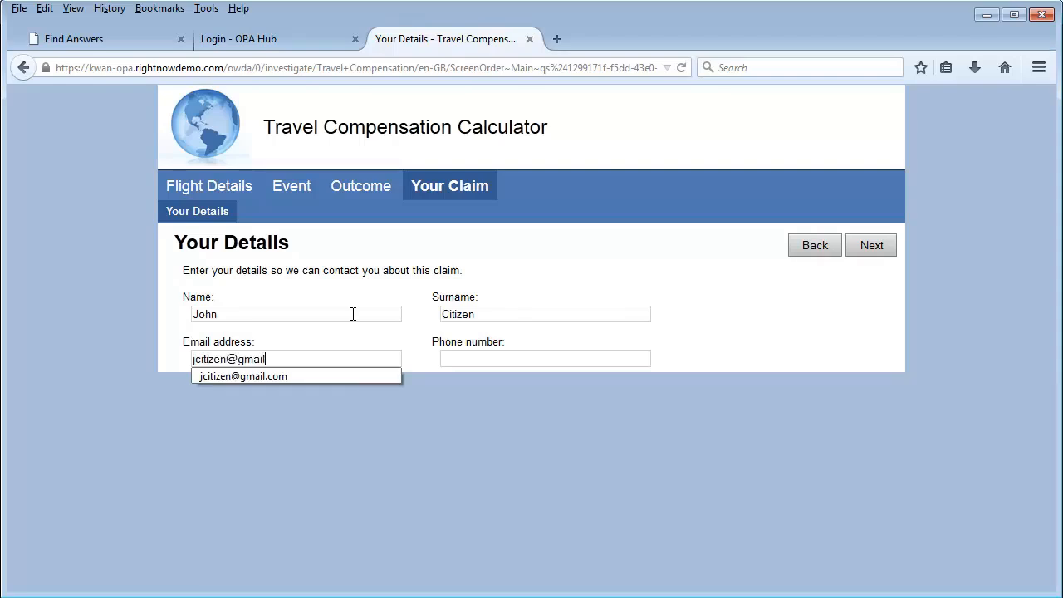
Step: Enter phone number 1235476 and continue to the Proof page
click(243, 376)
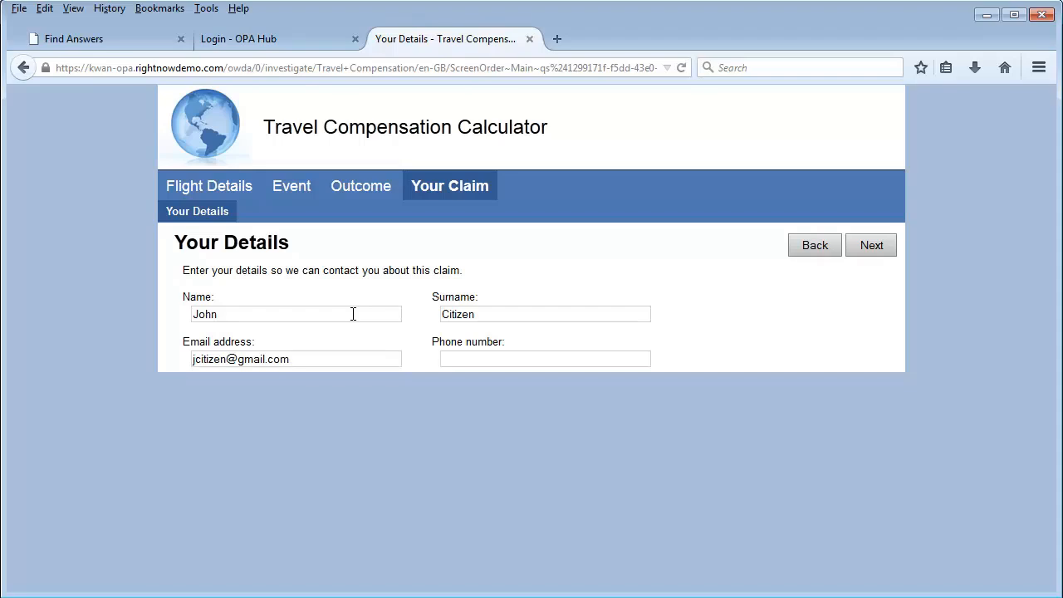
text(1235476)
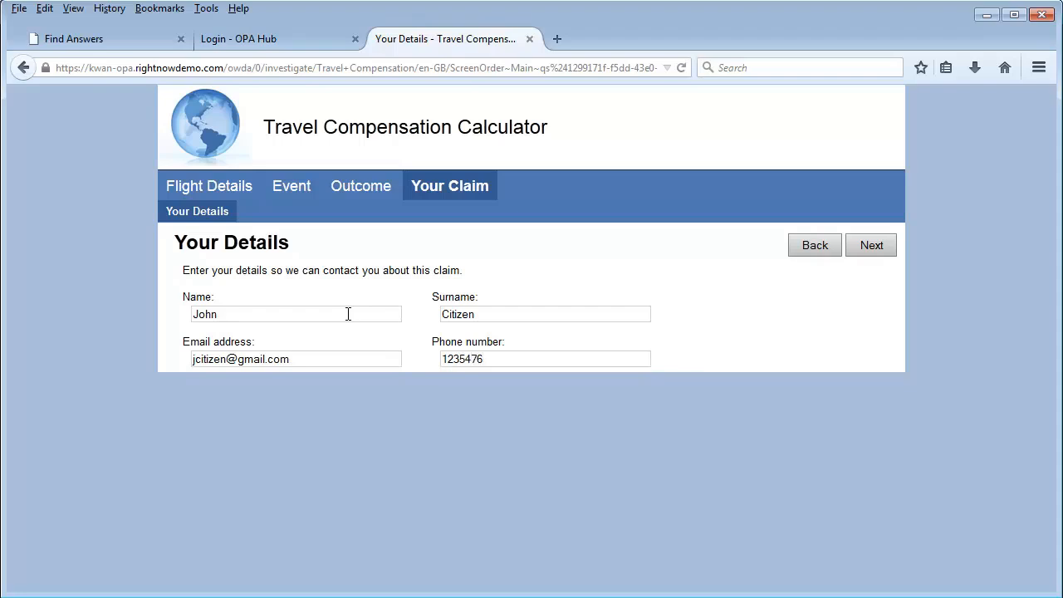
click(872, 245)
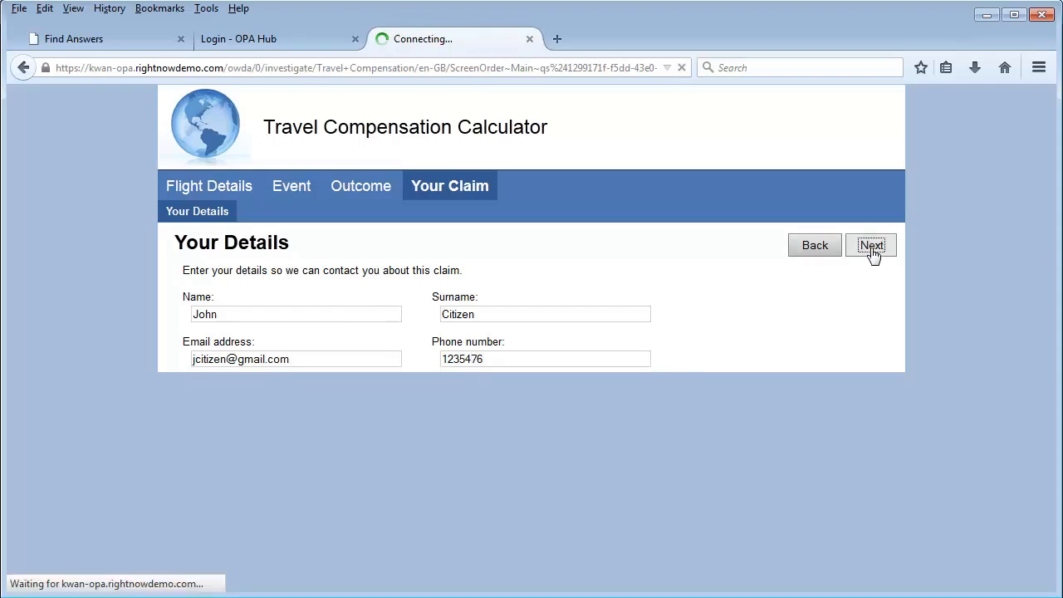
click(871, 245)
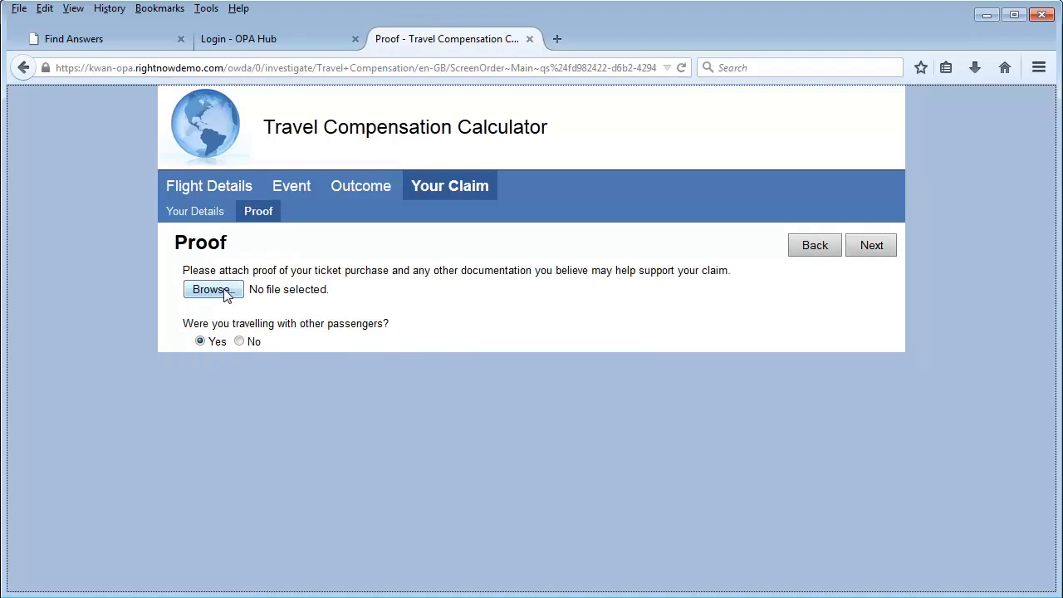
Step: Attach John's boarding pass PNG from temp\Oracle as ticket proof and continue
click(213, 289)
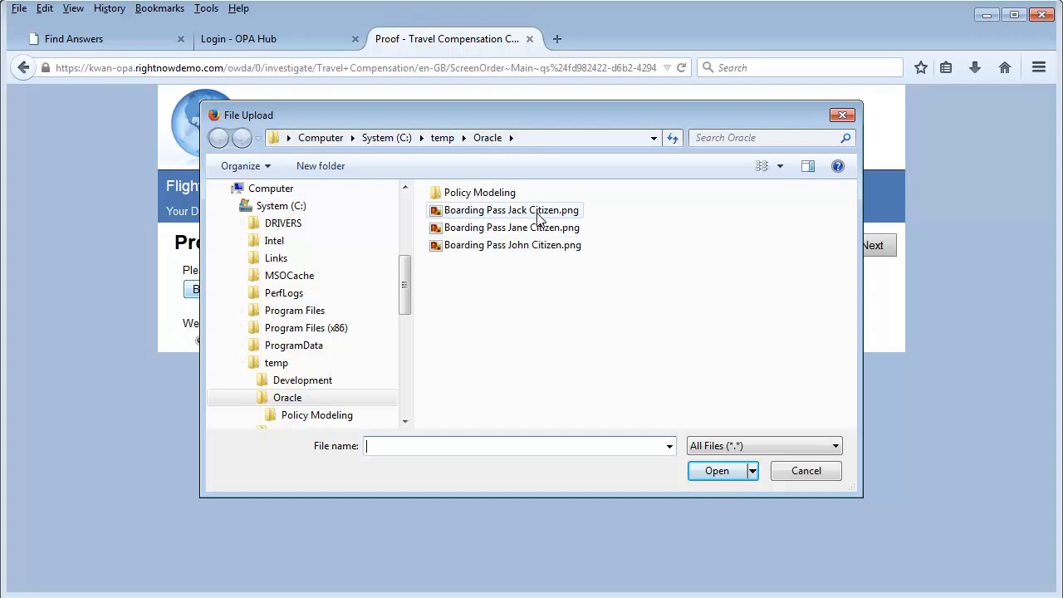
click(513, 245)
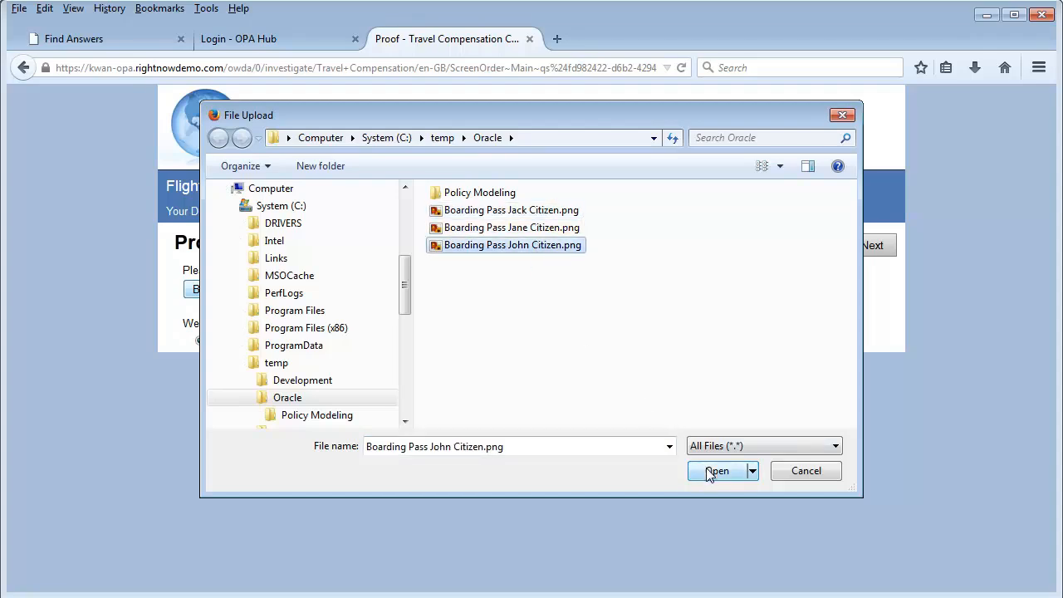
click(716, 471)
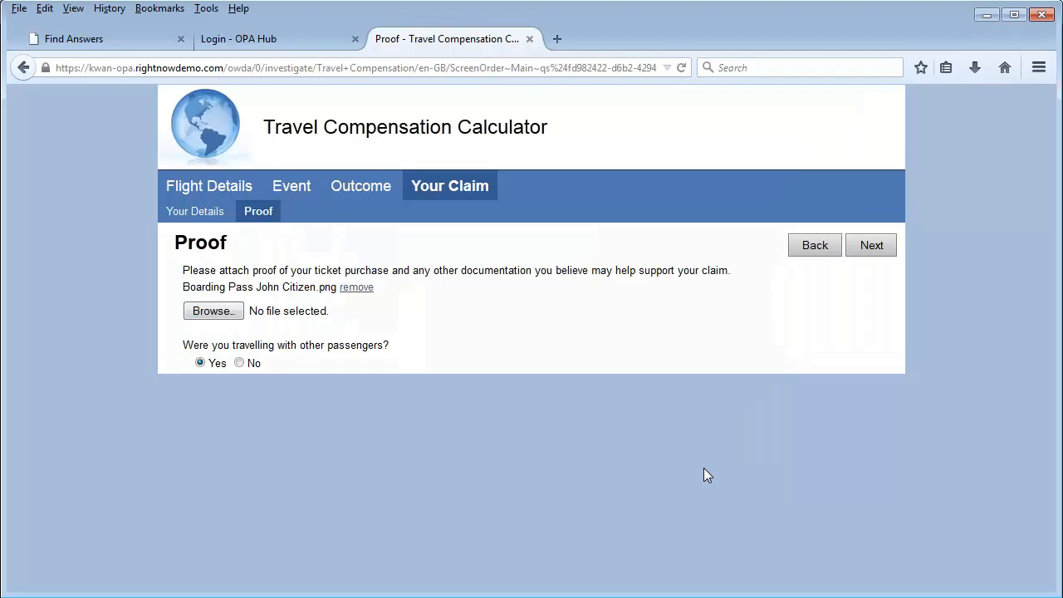
mouse_move(208, 353)
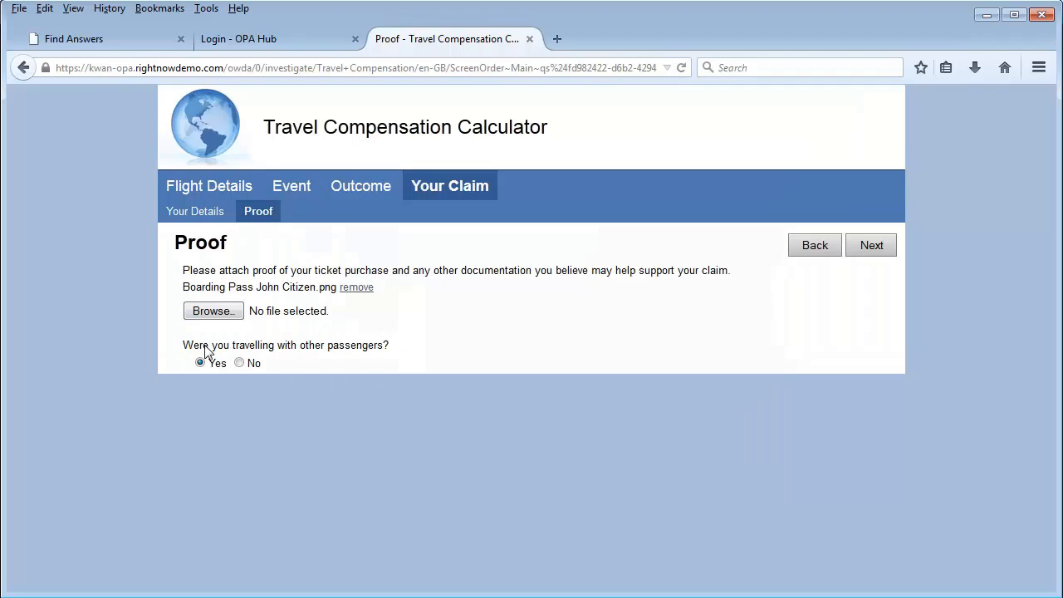
click(871, 245)
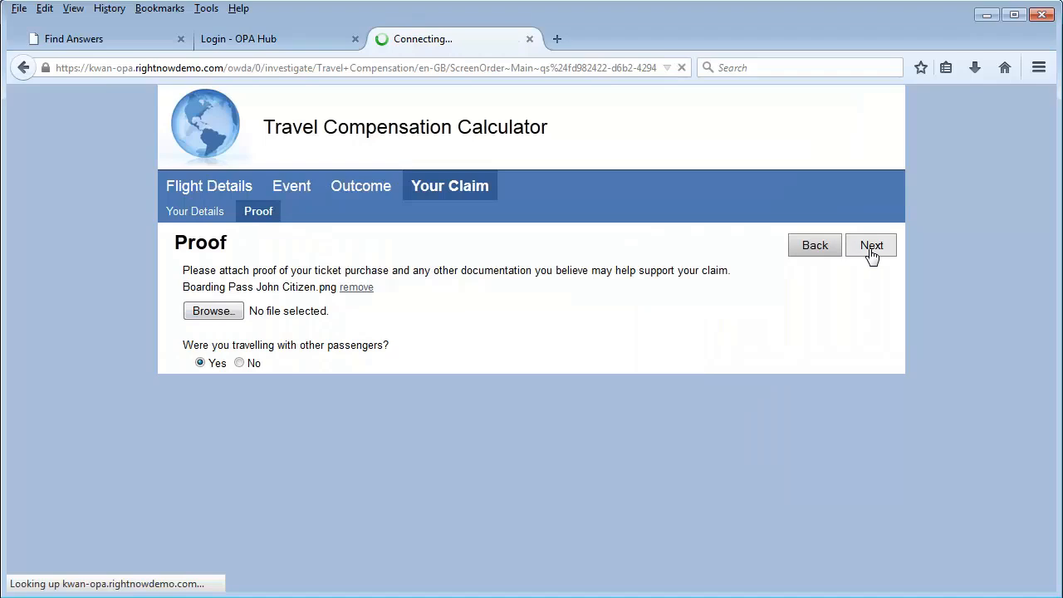
click(871, 245)
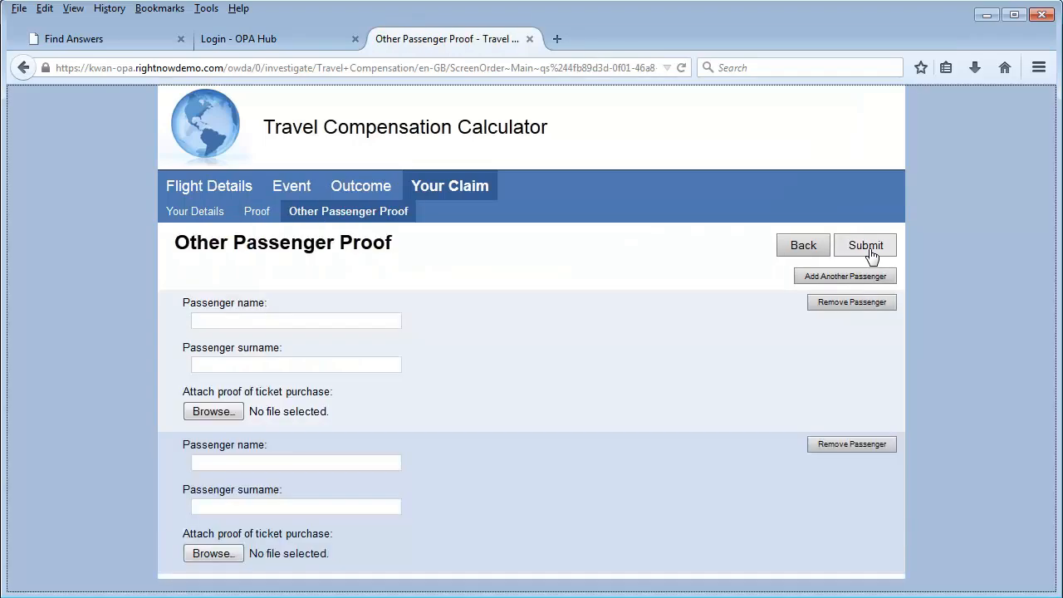
mouse_move(238, 376)
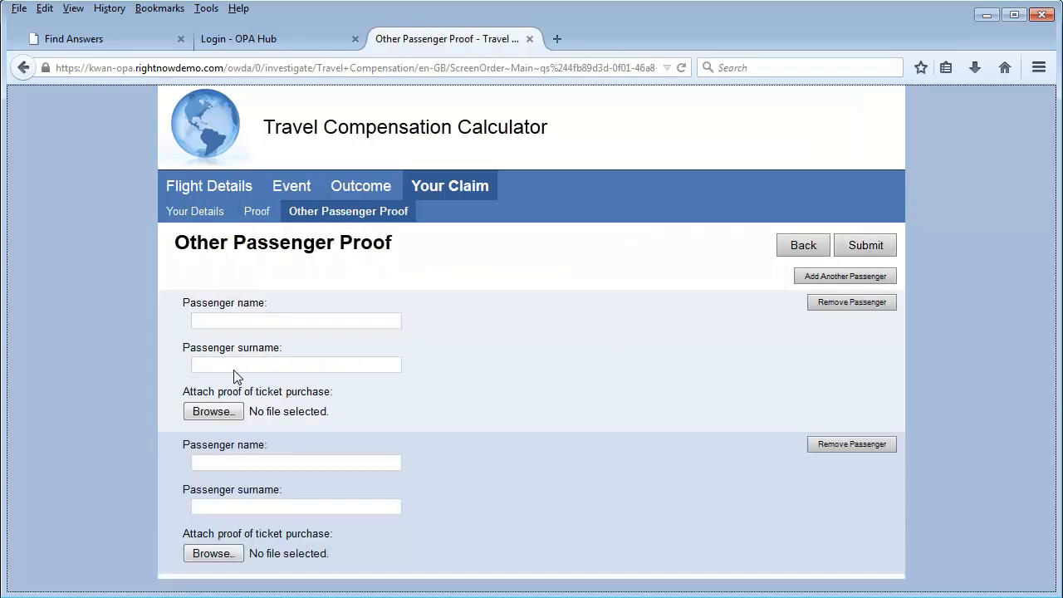
Step: Enter Jane and Jack Citizen's details, attach their boarding passes, and submit the claim
click(213, 411)
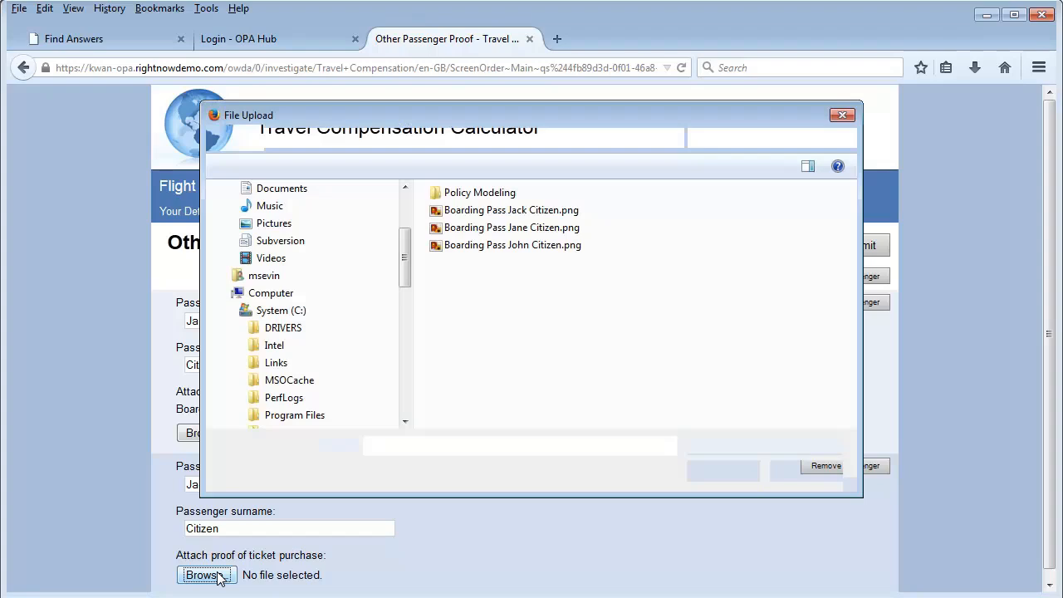
click(511, 210)
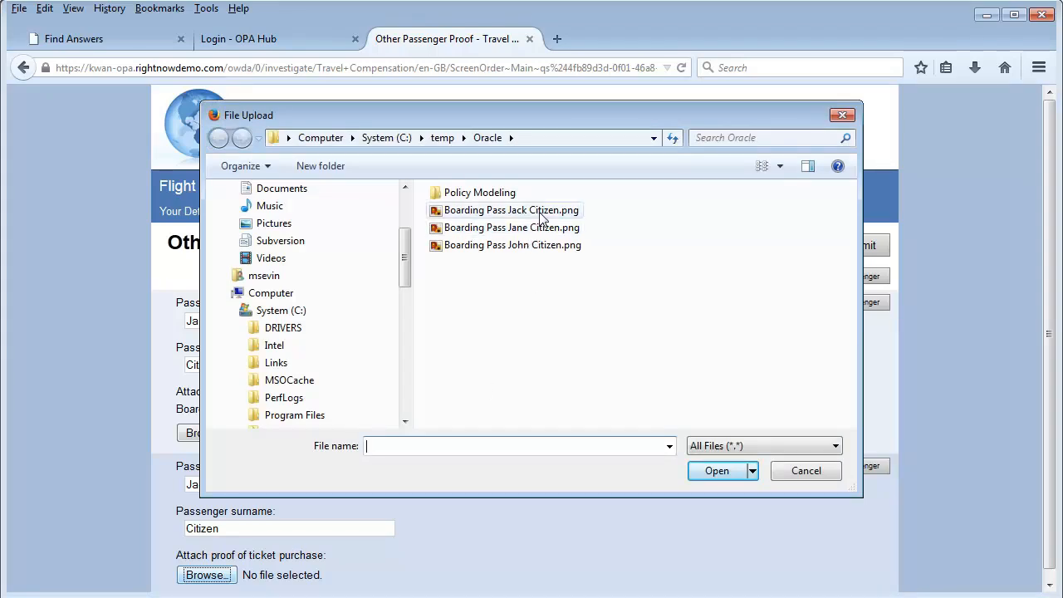
click(512, 210)
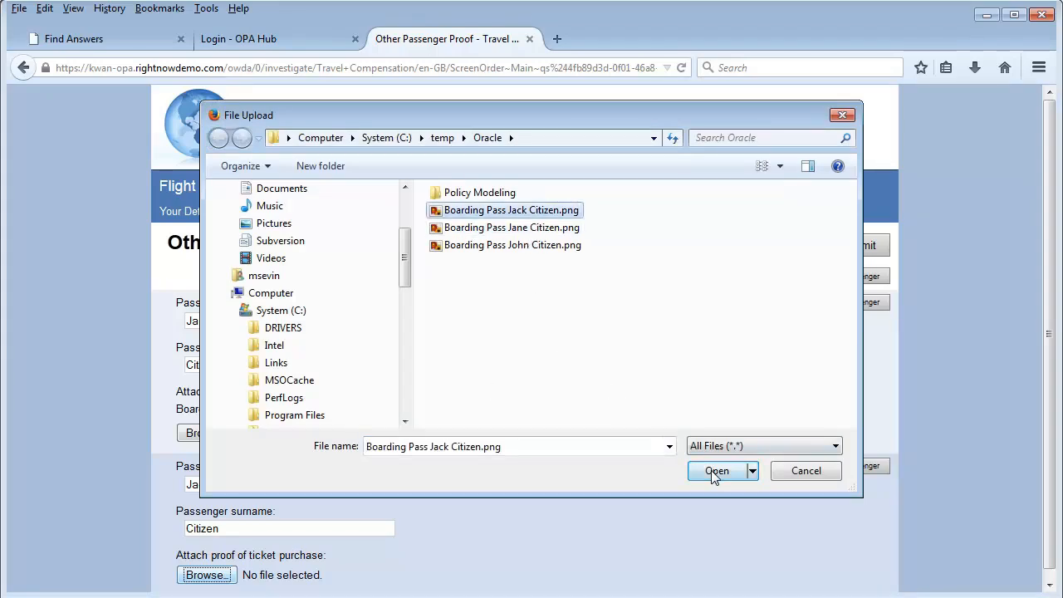
click(716, 471)
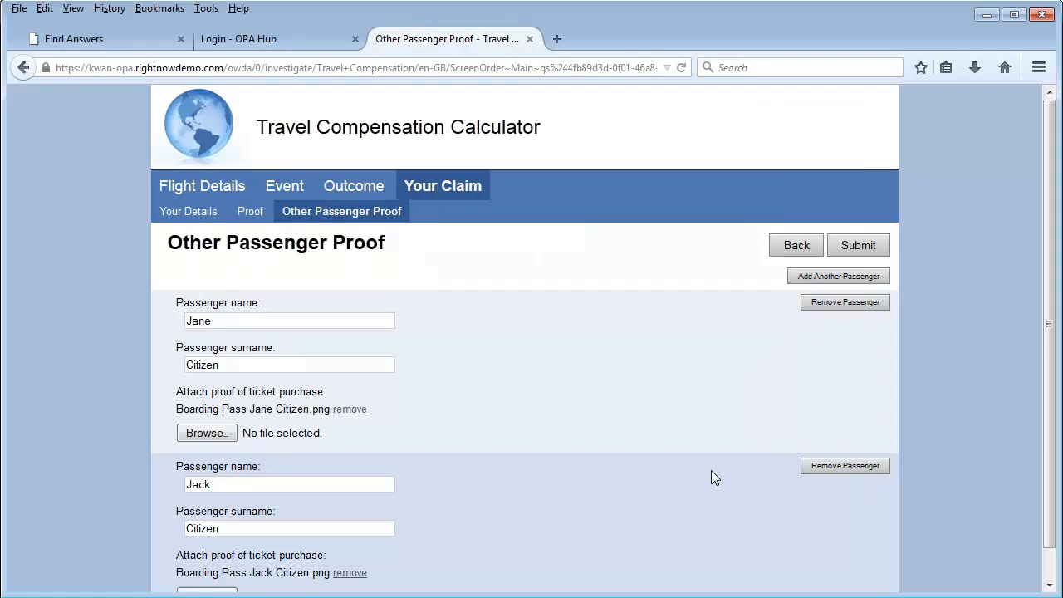
mouse_move(838, 276)
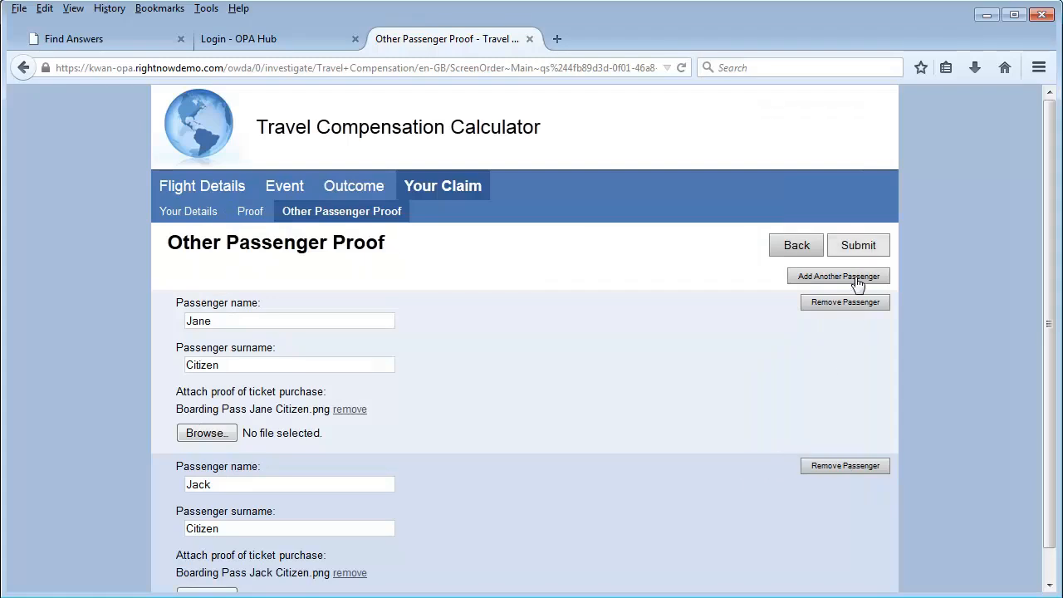
click(858, 245)
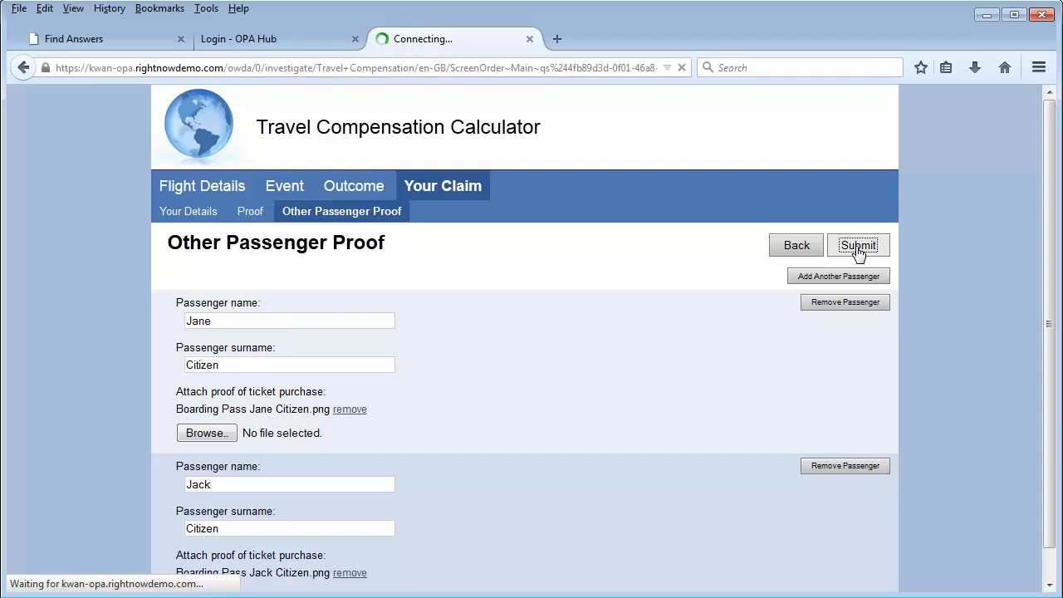
click(858, 245)
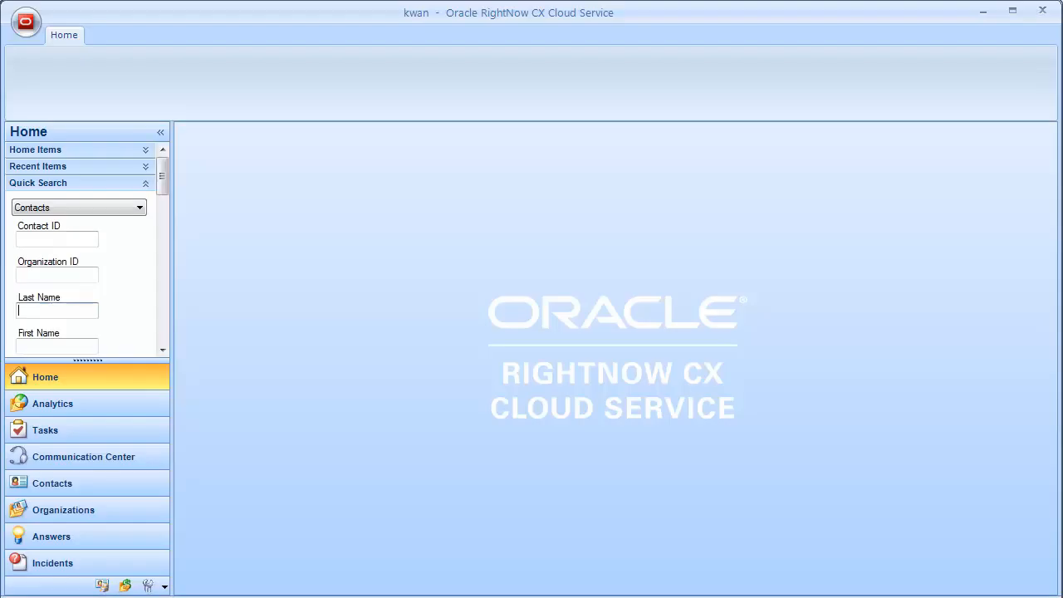
Step: Quick-search contacts for surname 'Citizen' and open John Citizen's record
text(Citizen)
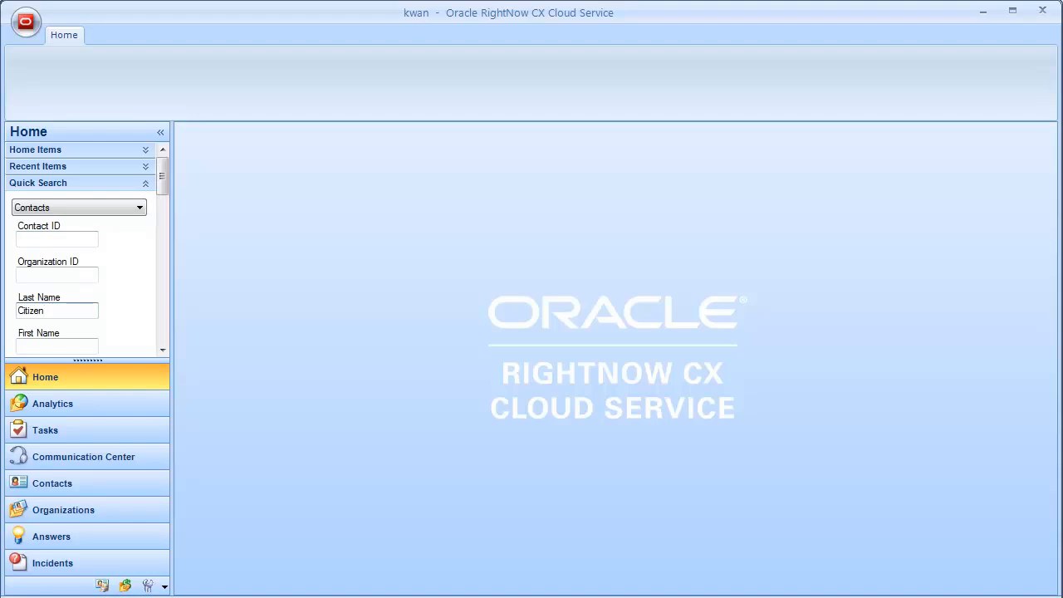
scroll(down, 3)
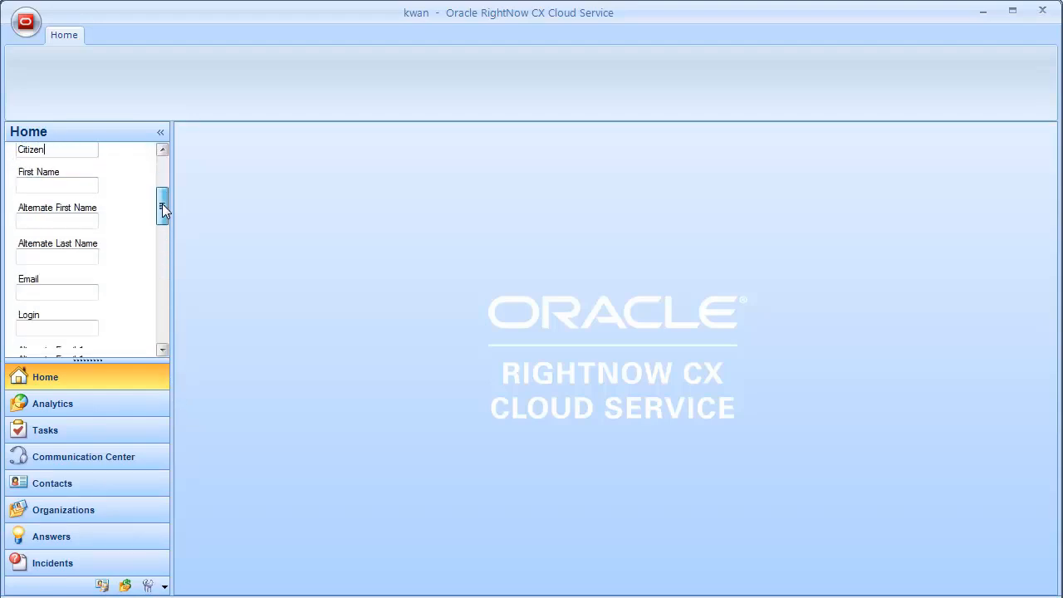
scroll(down, 3)
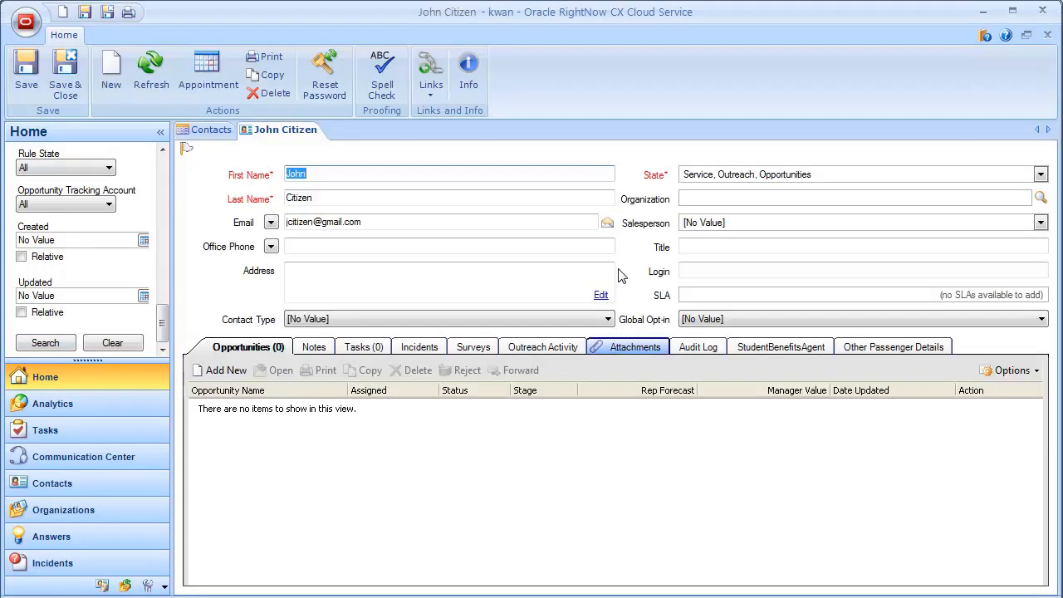
Step: Open John's boarding pass from Attachments, then show his blank Other Passenger Details
click(633, 346)
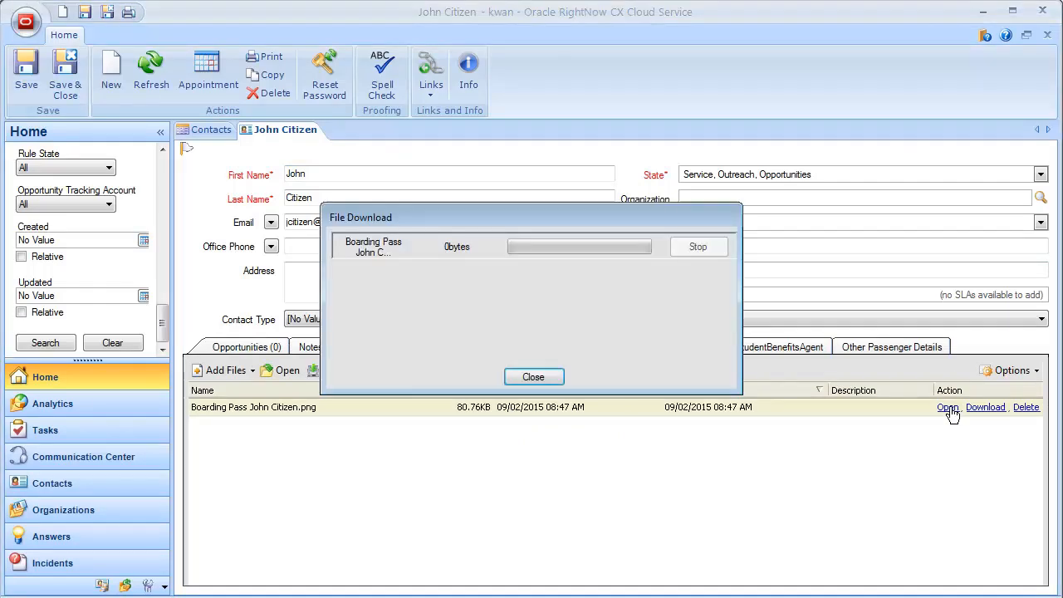
click(947, 407)
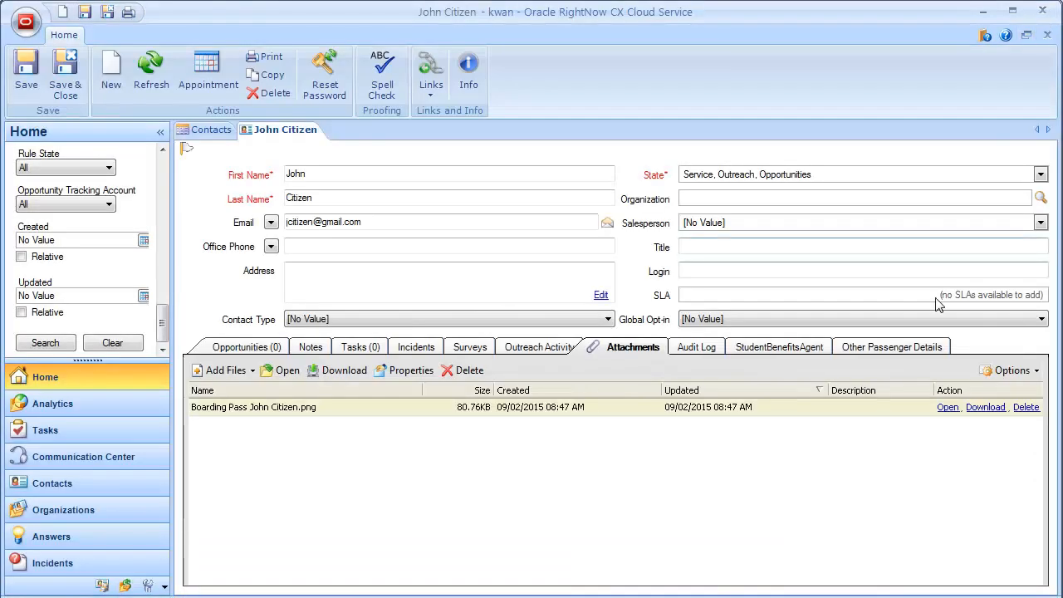
click(891, 347)
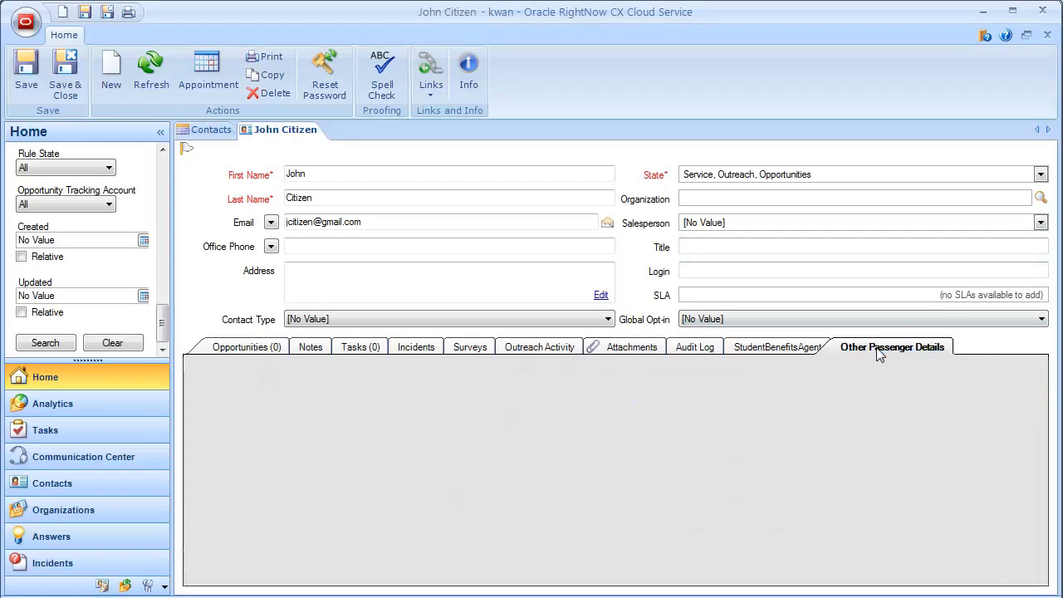
Step: Open Jane Citizen's other-passenger record and view her Boarding Pass image
click(892, 346)
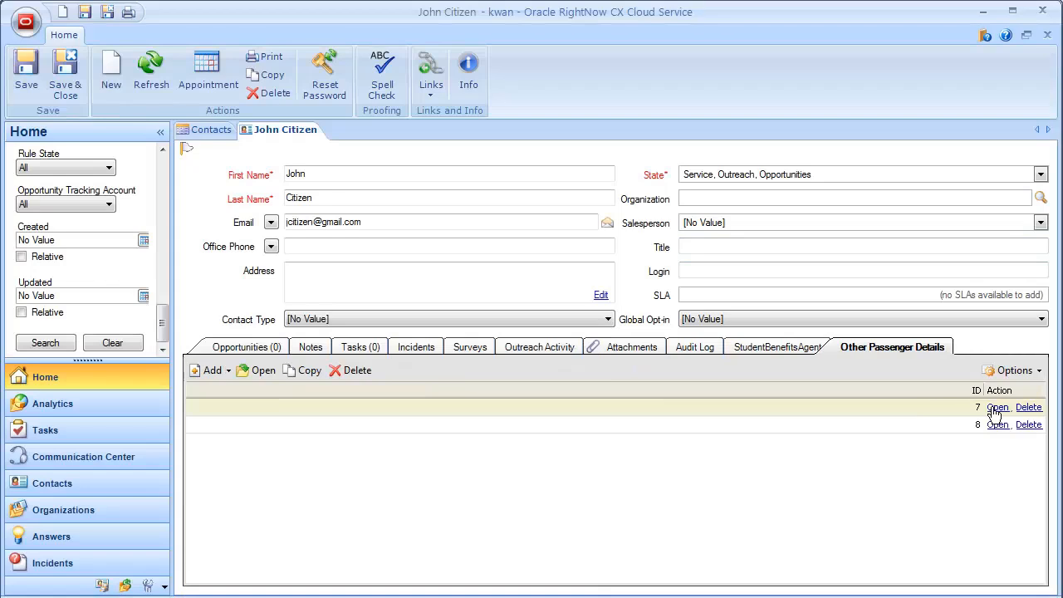
click(997, 407)
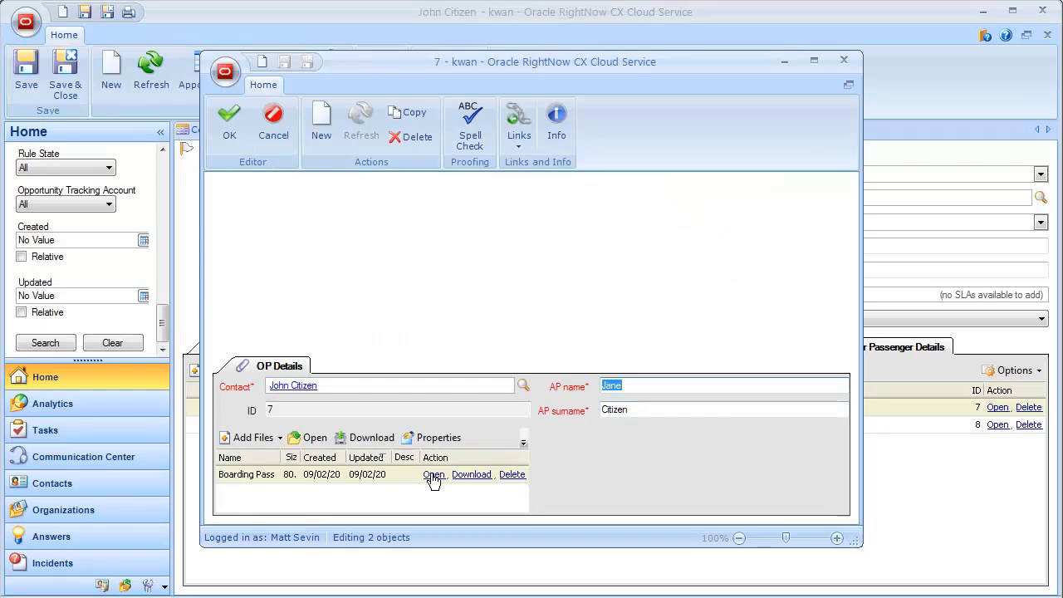
click(433, 474)
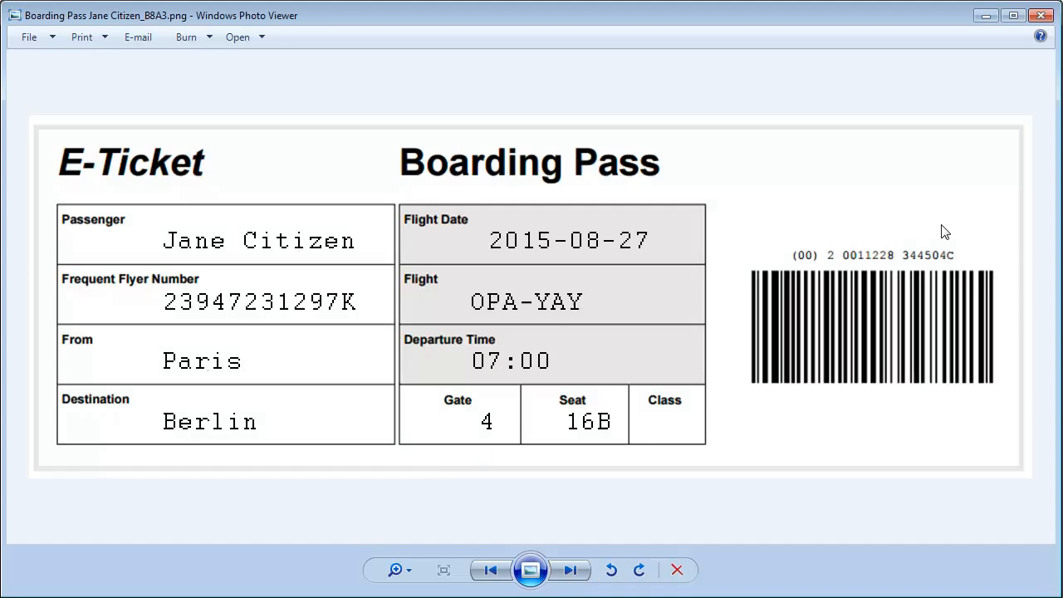
mouse_move(1040, 36)
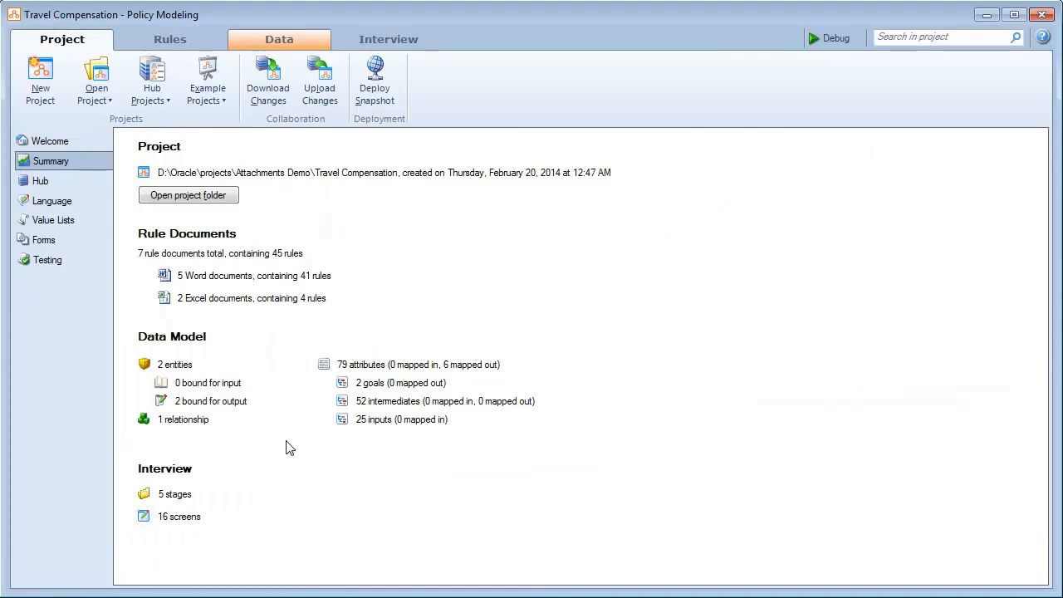
Step: Show the Data attributes and scroll to passenger name, surname, email and phone mappings
click(279, 39)
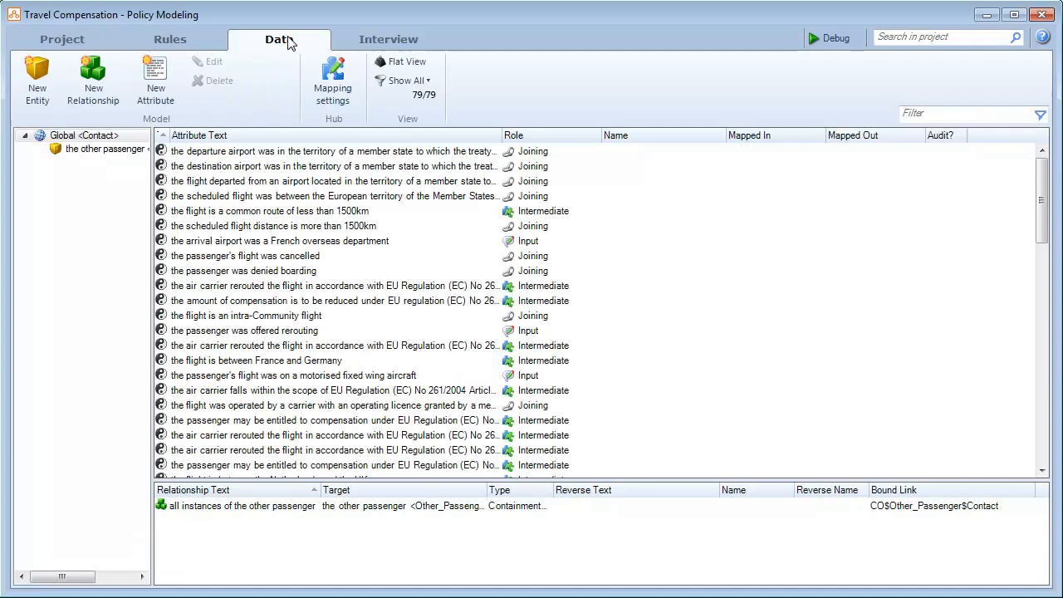
click(332, 300)
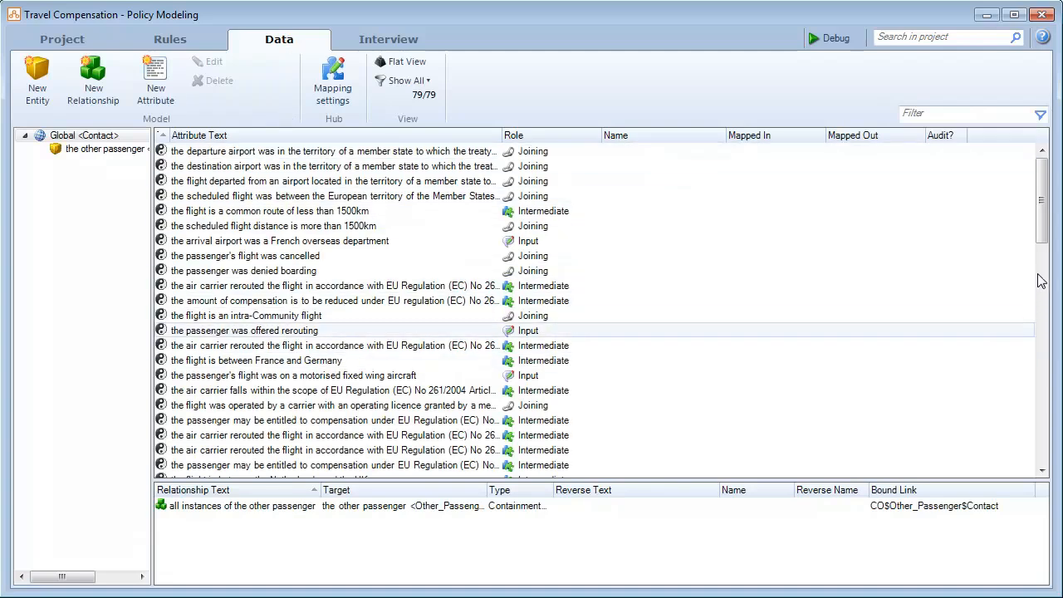
scroll(down, 3)
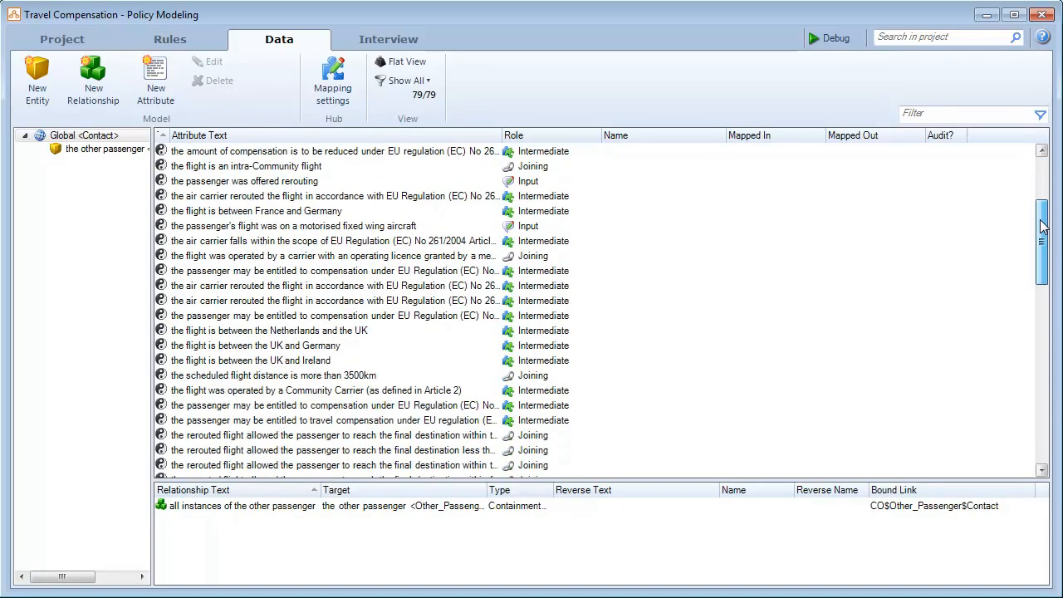
scroll(down, 3)
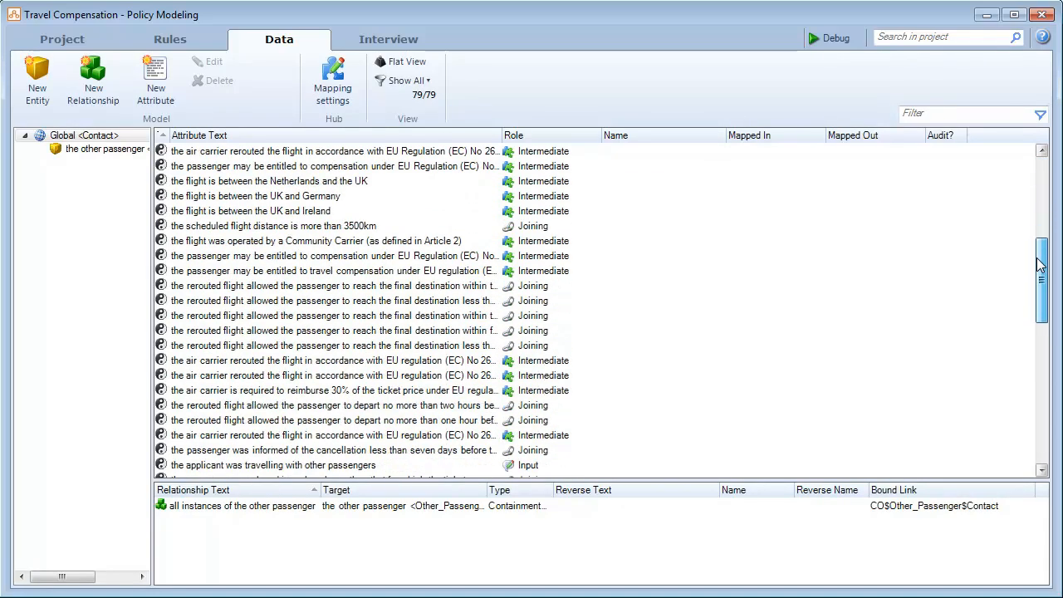
scroll(down, 3)
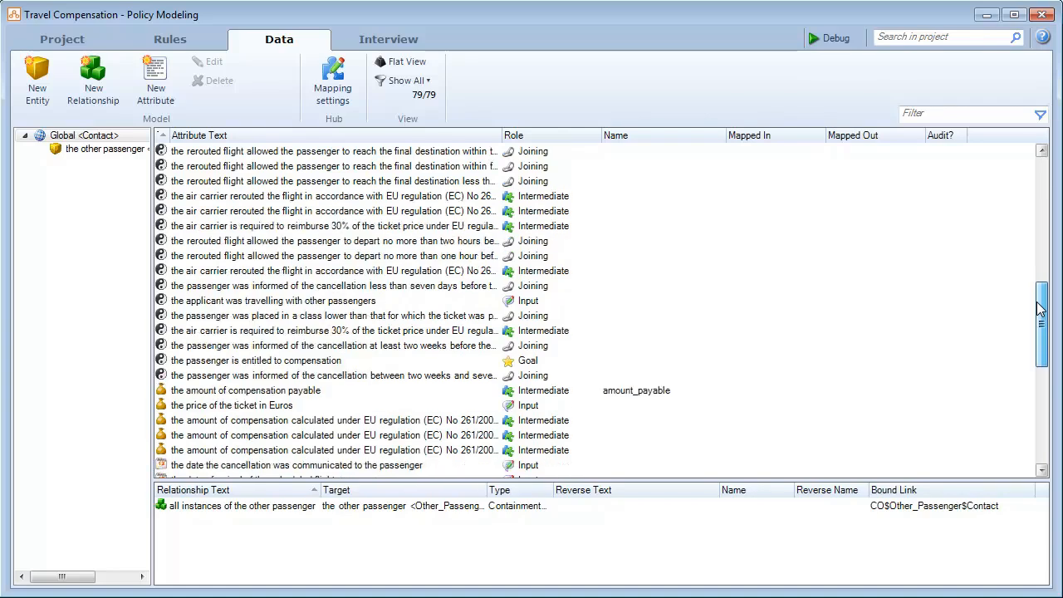
scroll(down, 3)
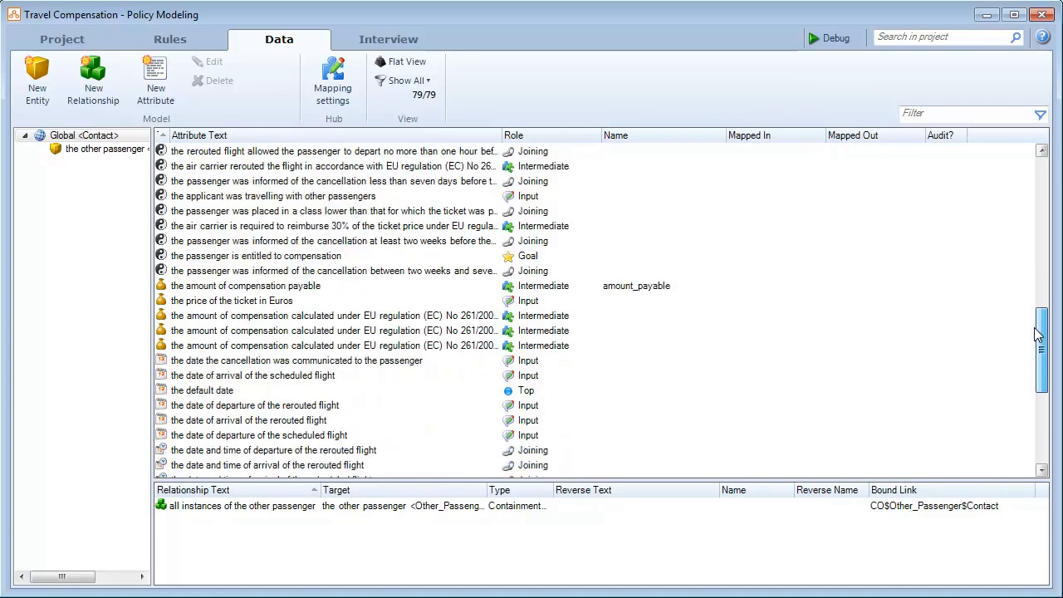
scroll(down, 3)
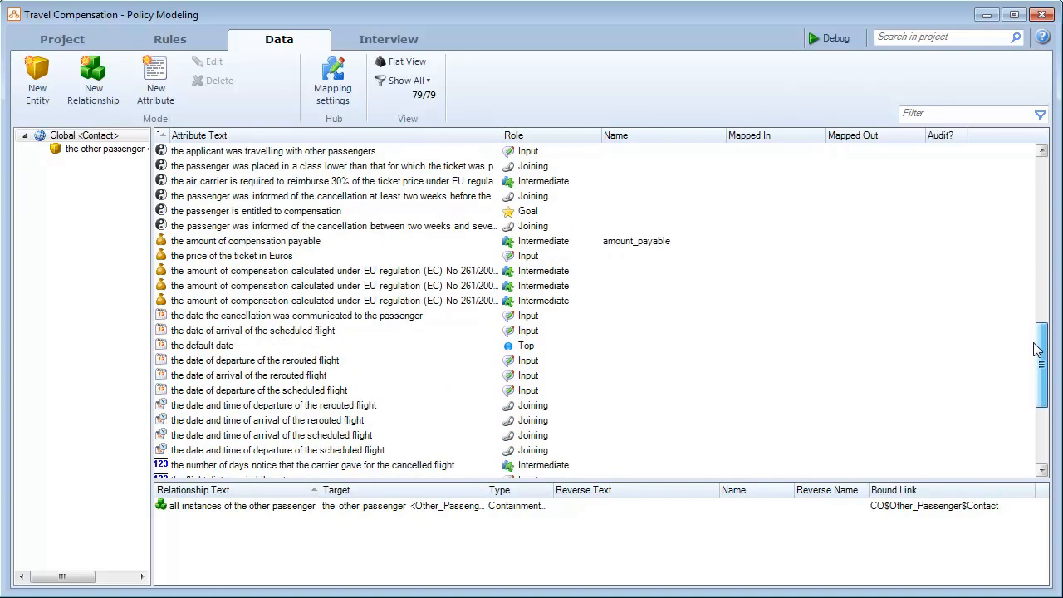
scroll(down, 3)
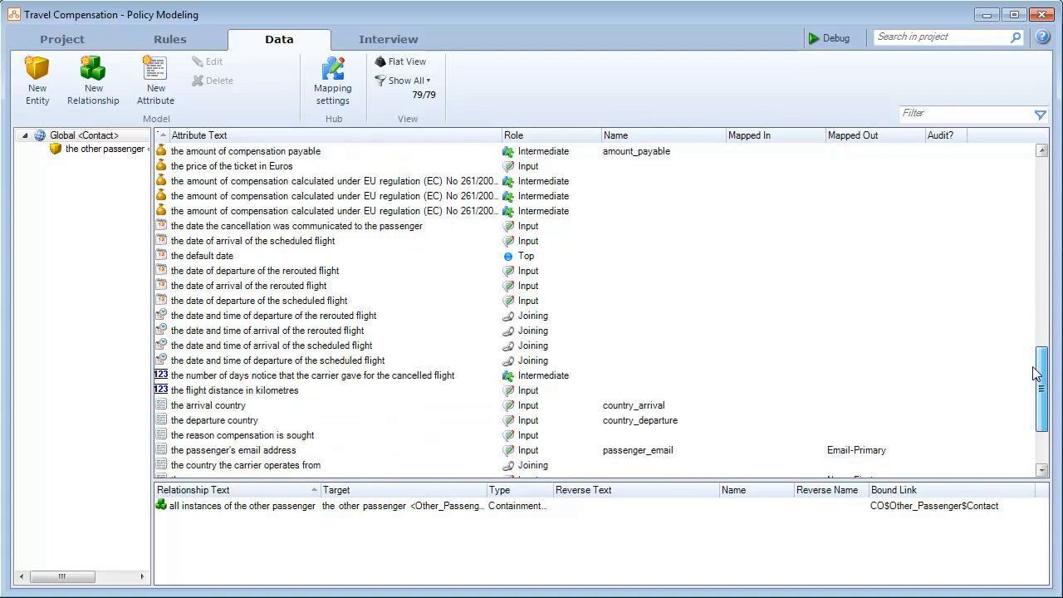
scroll(down, 3)
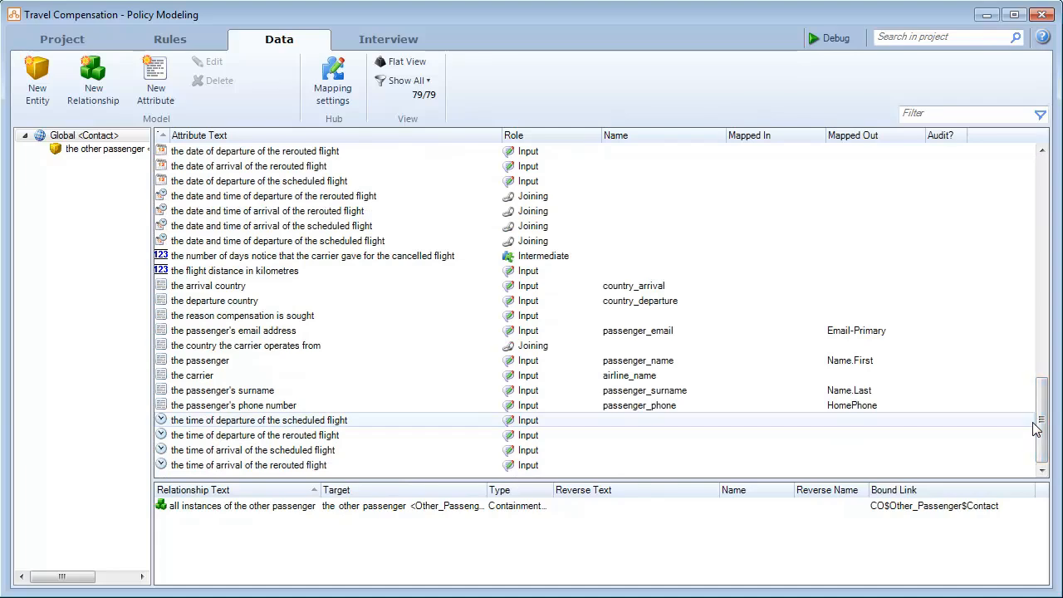
Step: Confirm phone maps out to HomePhone, review other-passenger mappings, then view Interview screens
double_click(233, 405)
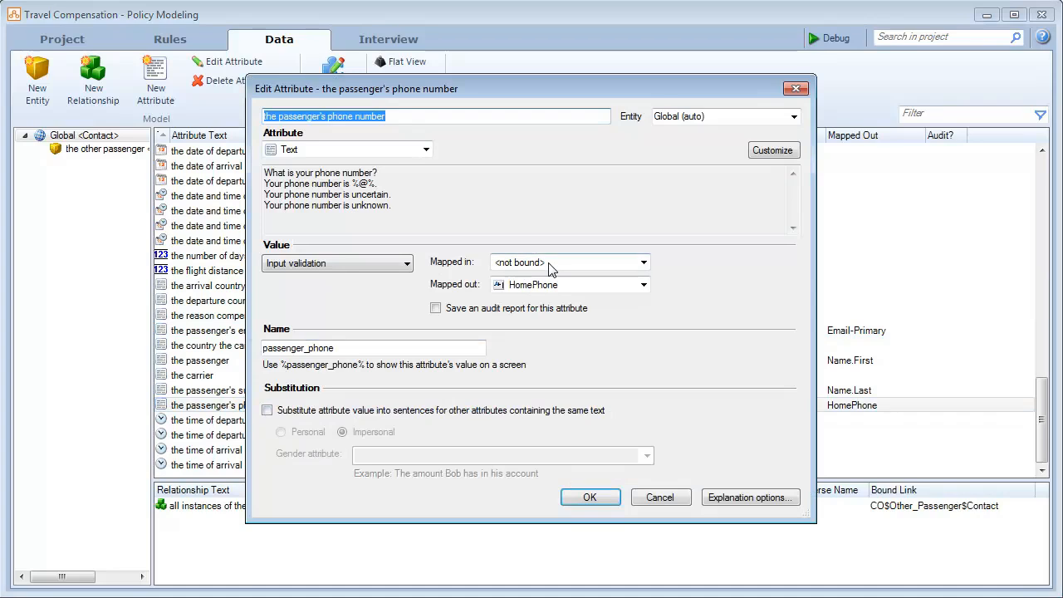
click(643, 284)
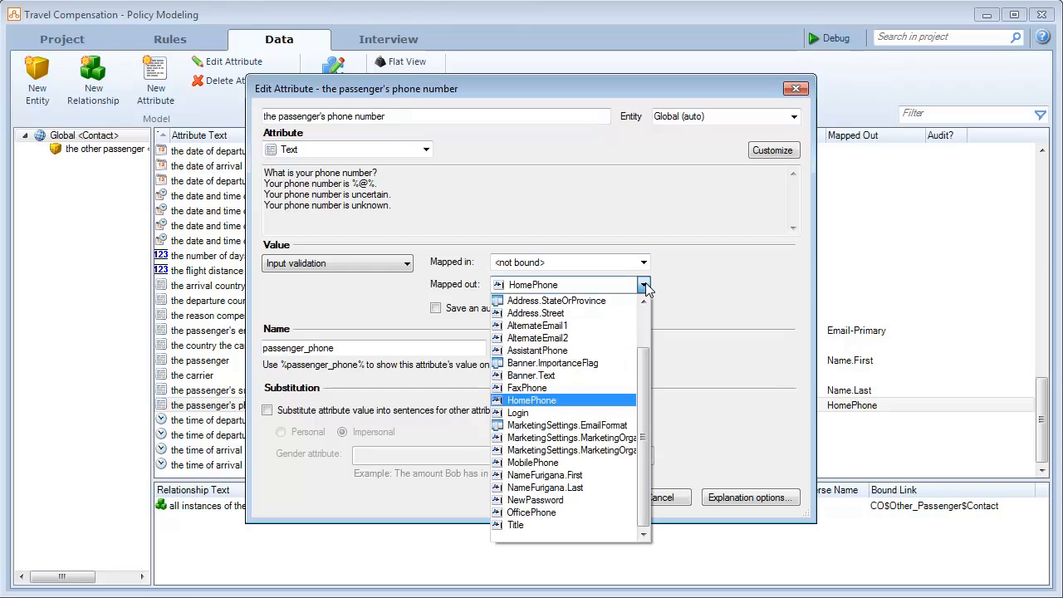
click(530, 400)
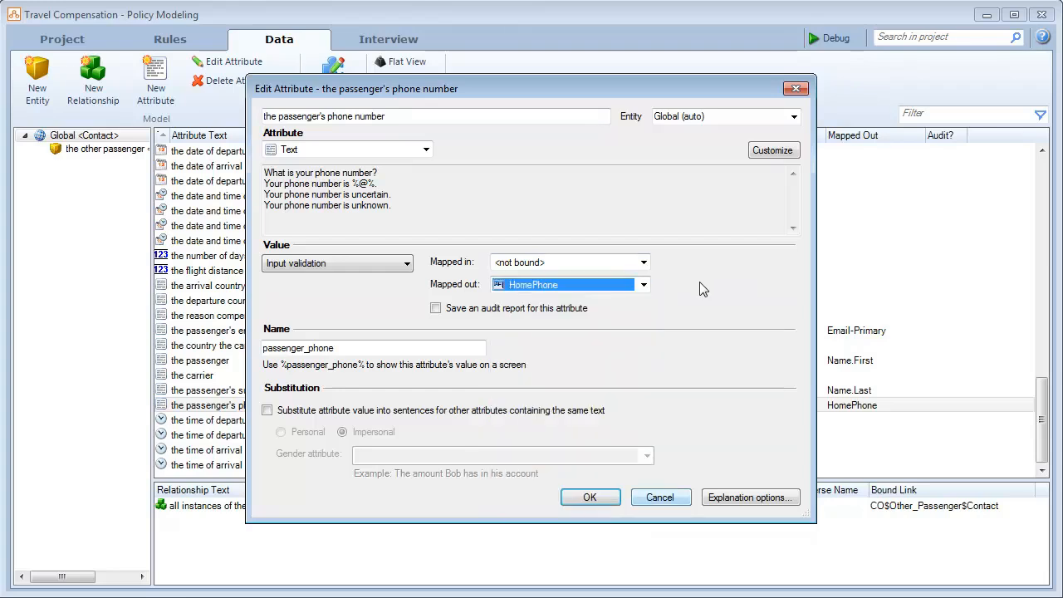
click(589, 497)
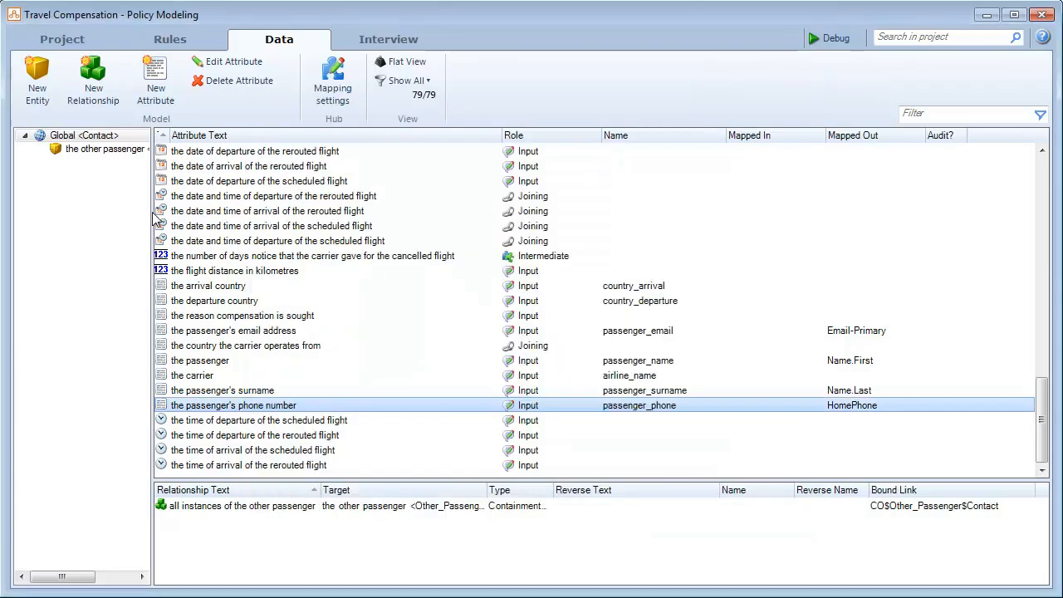
click(104, 148)
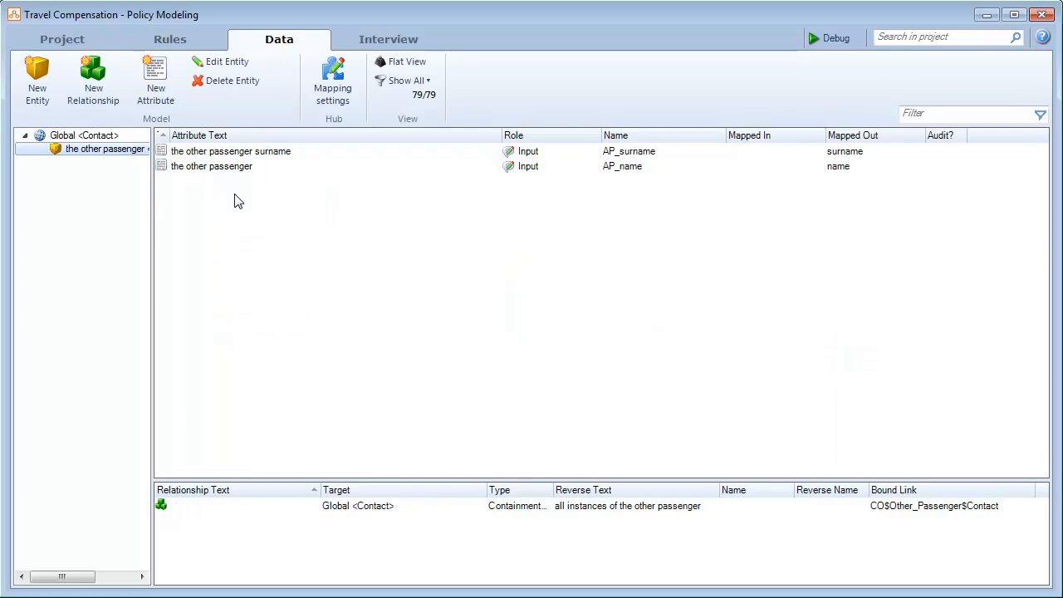
mouse_move(462, 228)
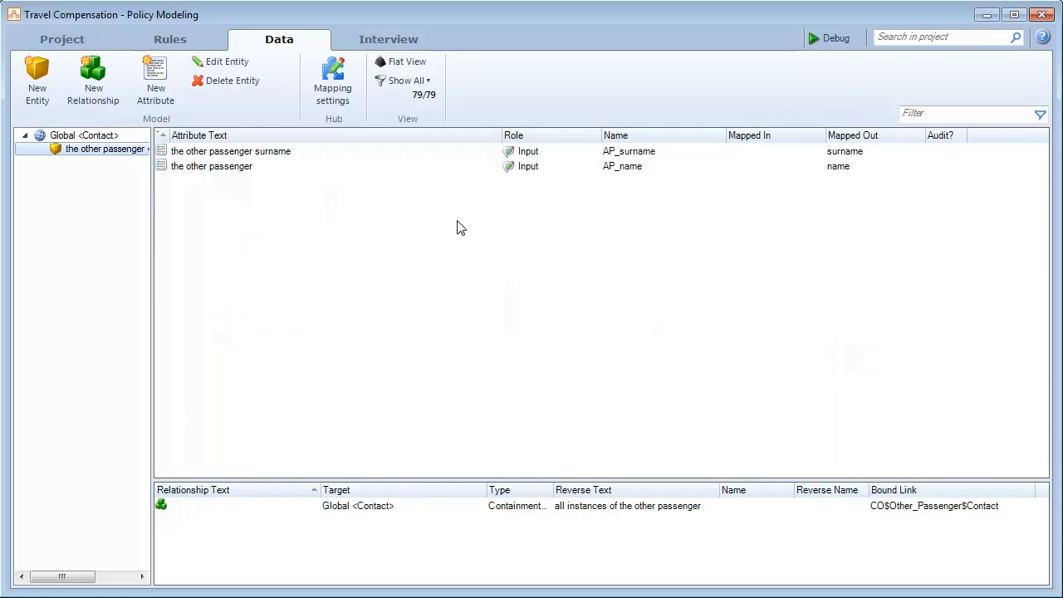
click(388, 39)
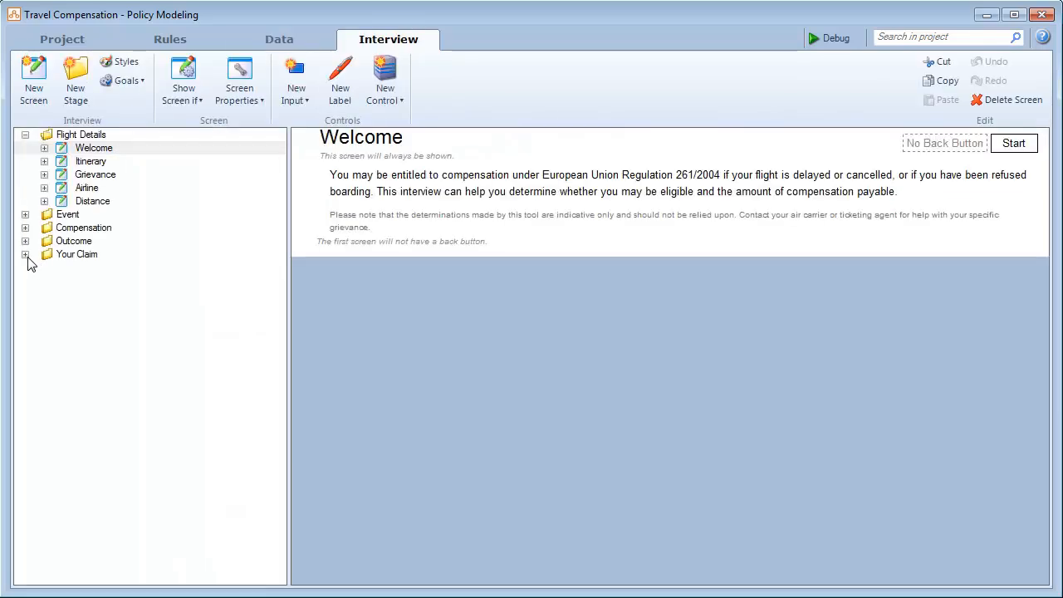
Step: Open the Proof screen under Your Claim and view the New Control list, including Upload
click(25, 254)
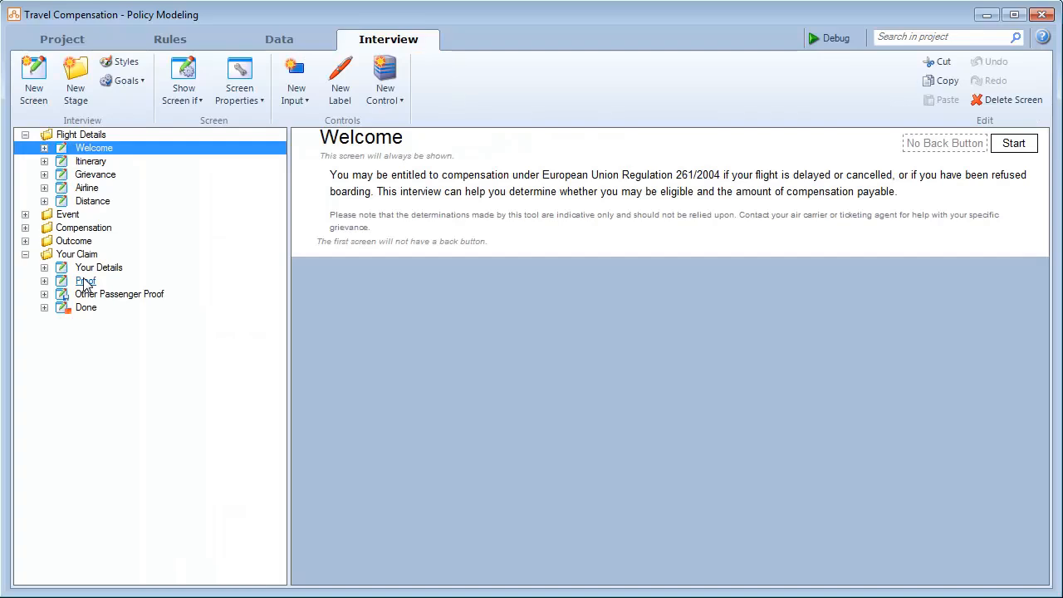
click(86, 281)
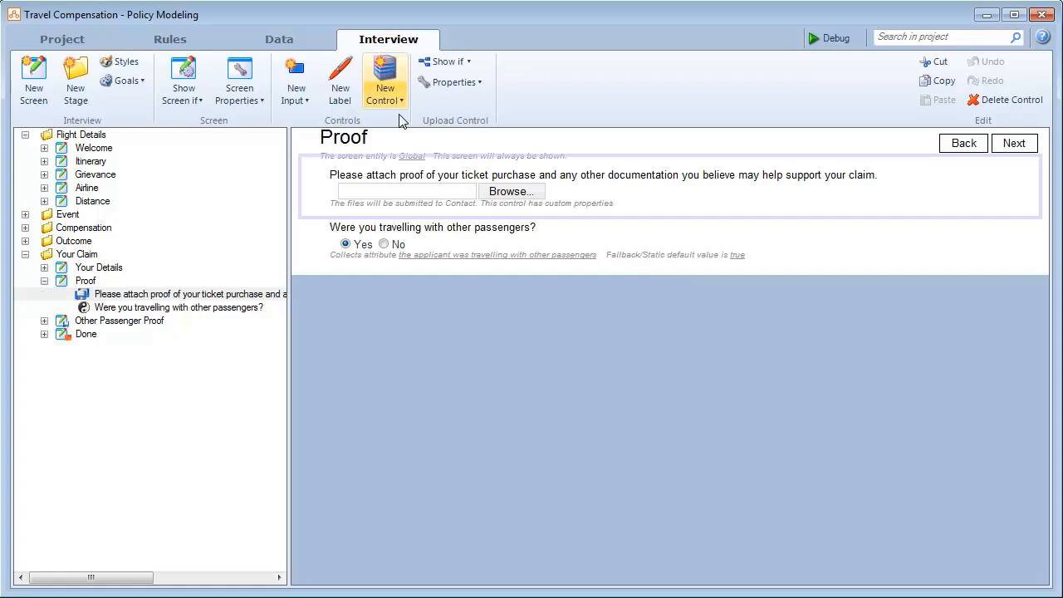
click(384, 81)
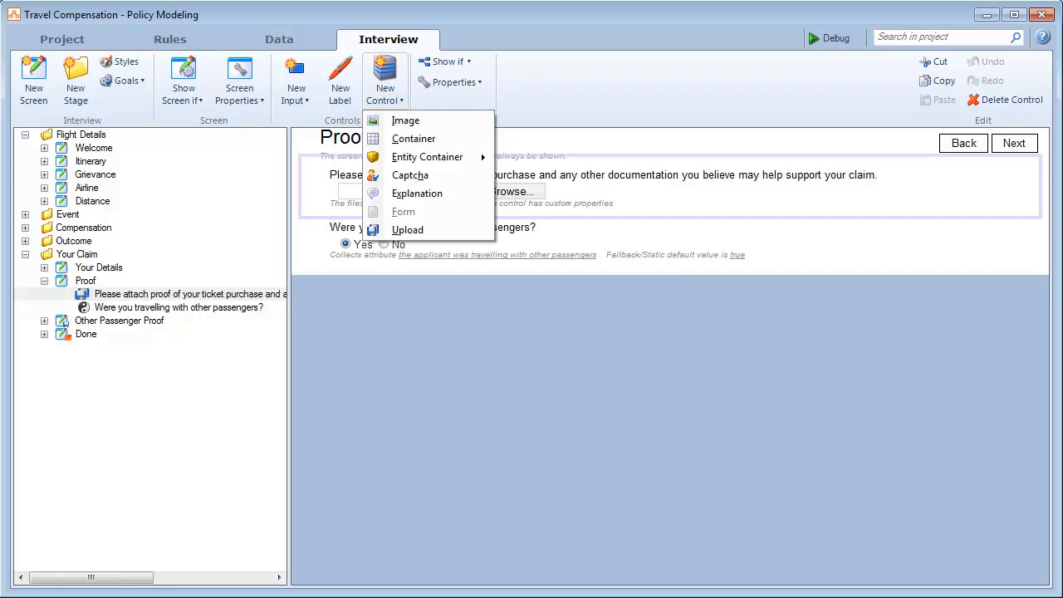
click(407, 230)
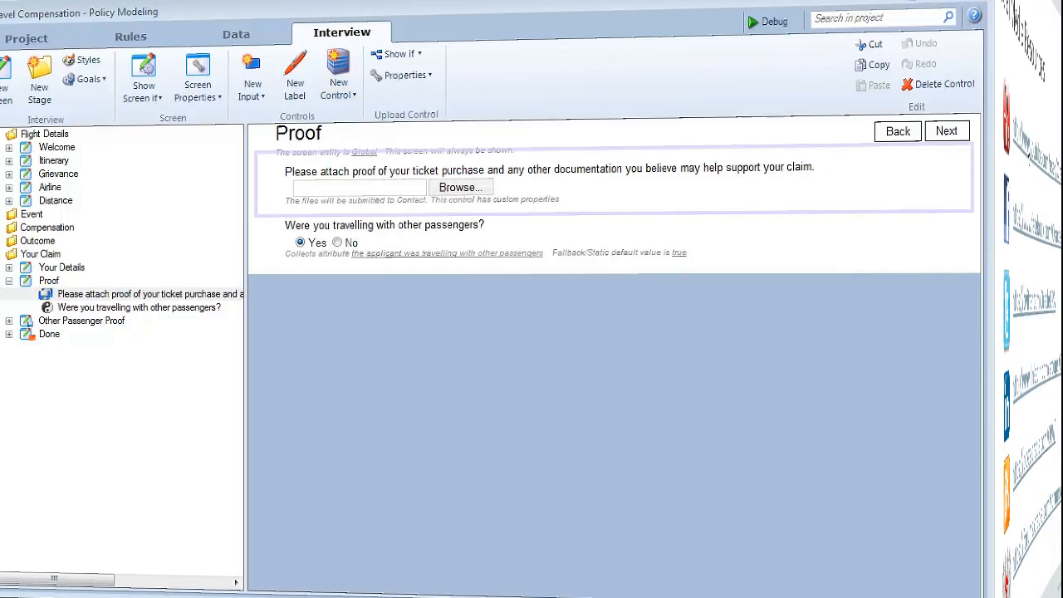